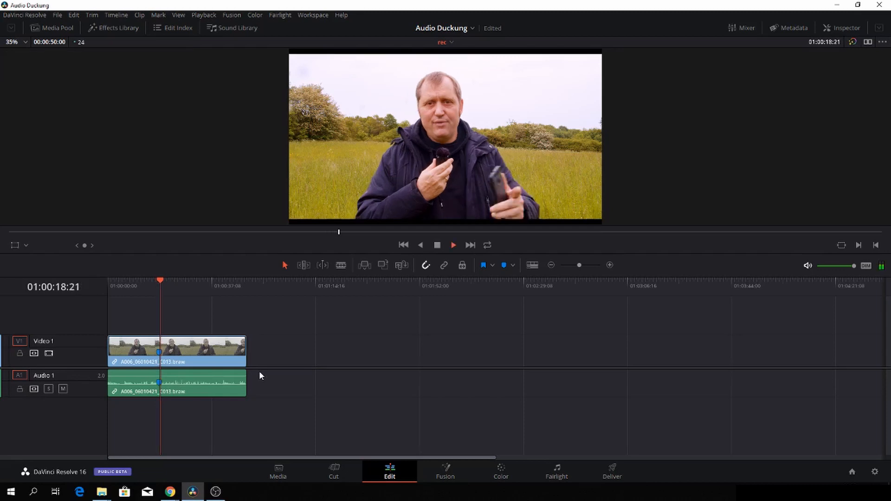
# Step: Move to the Fairlight audio page and reposition the Audio 1 equalizer window
pyautogui.click(453, 246)
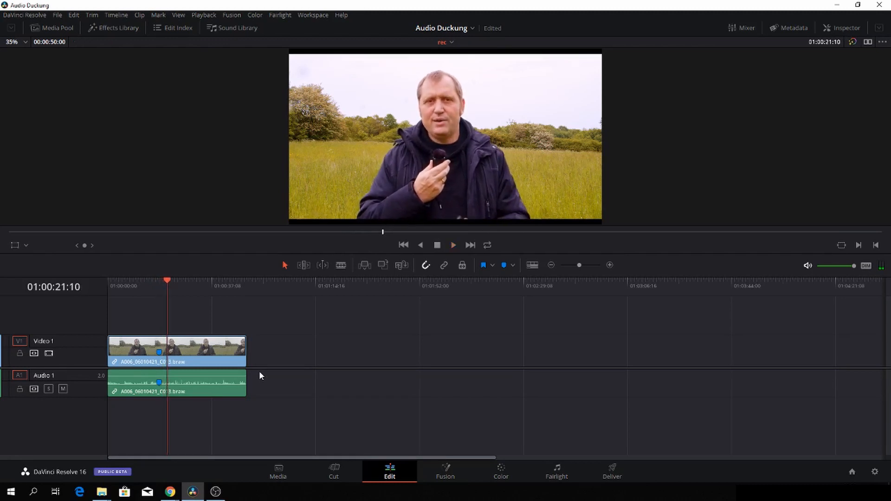
pyautogui.click(159, 281)
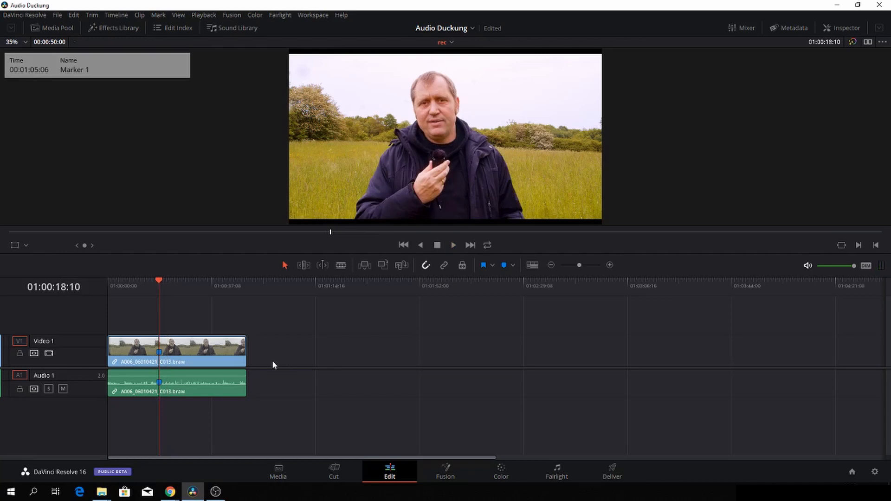
pyautogui.click(556, 470)
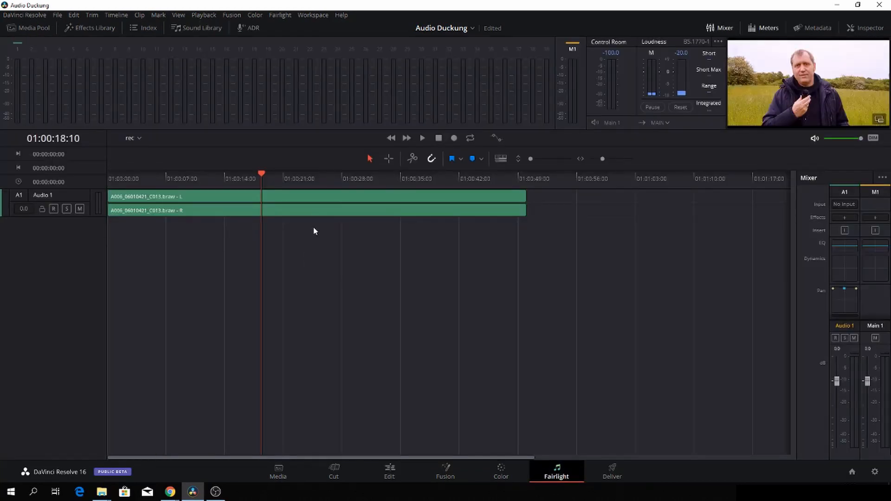
pyautogui.moveTo(735, 288)
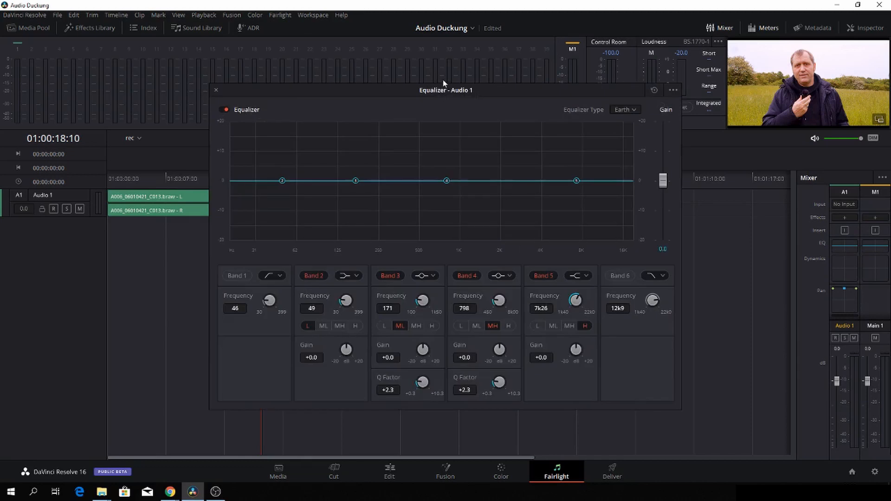
pyautogui.moveTo(446, 90); pyautogui.dragTo(487, 130)
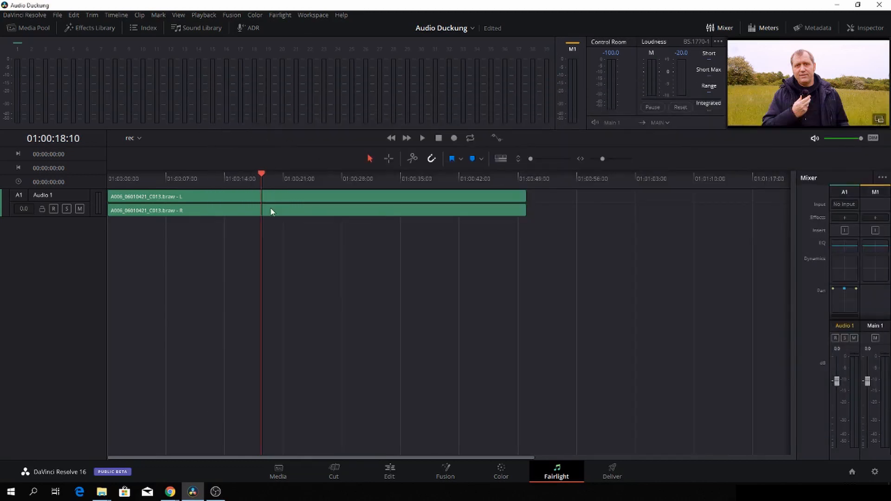
# Step: Normalize the clip's audio levels in True Peak mode at -2.0 dBTP
pyautogui.rightClick(272, 212)
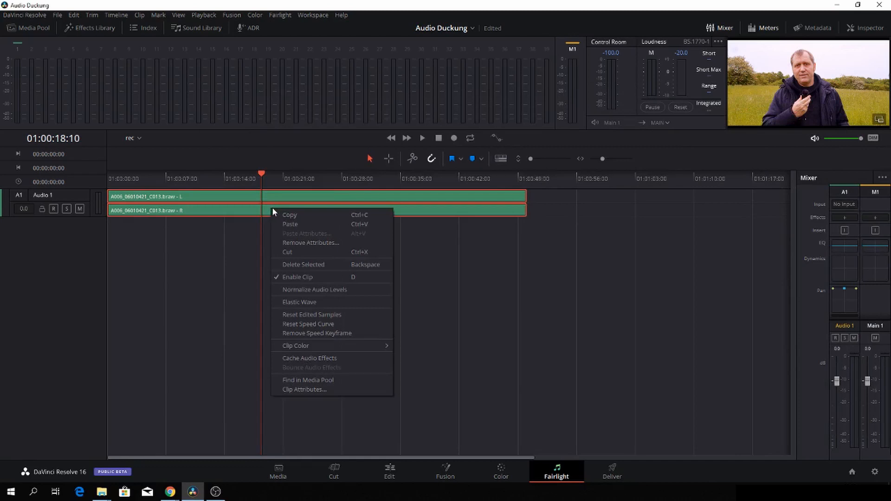
pyautogui.moveTo(332, 334)
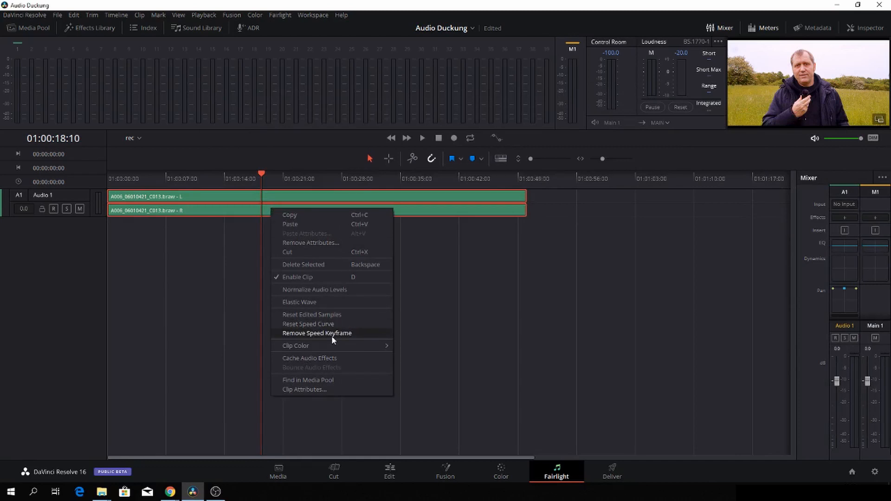
pyautogui.click(314, 290)
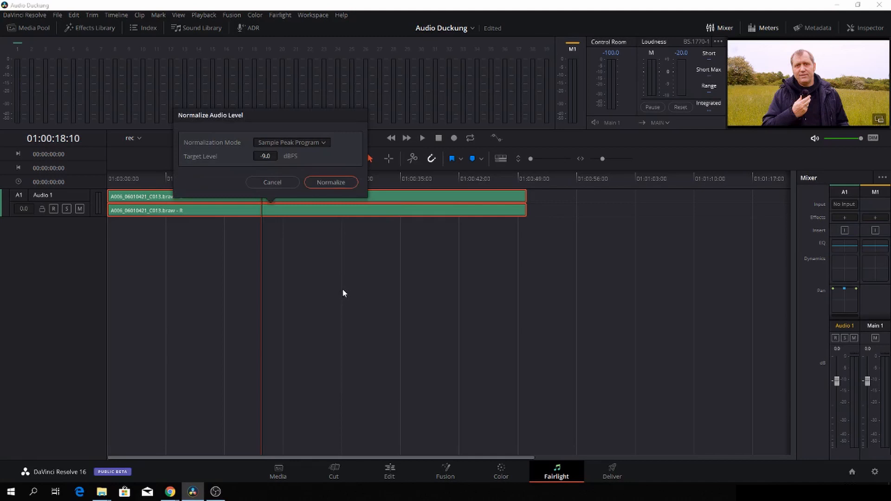
pyautogui.moveTo(322, 148)
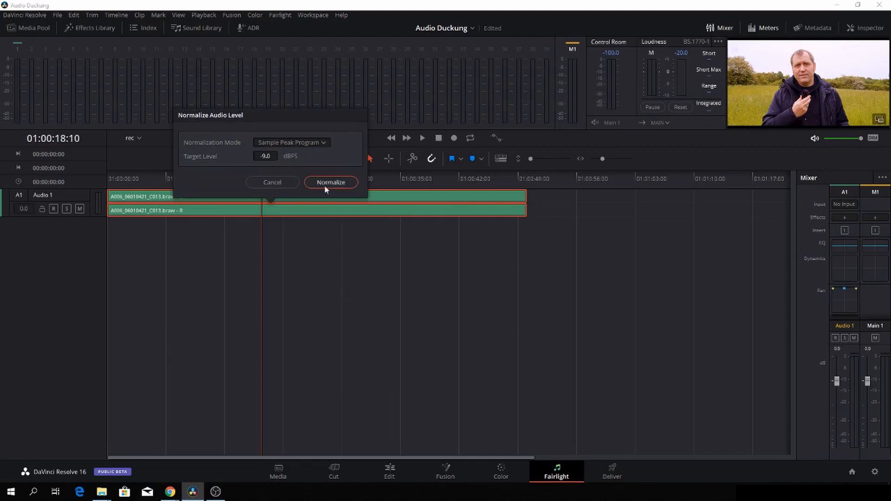
pyautogui.click(291, 142)
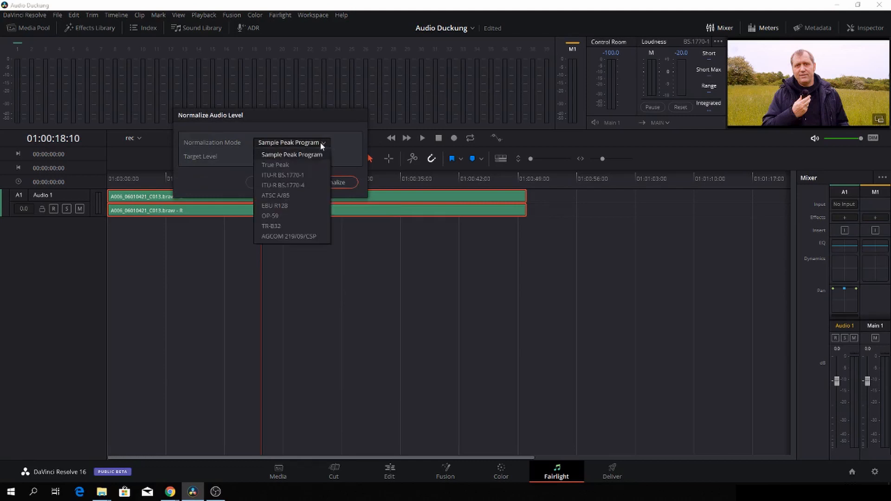
pyautogui.click(275, 165)
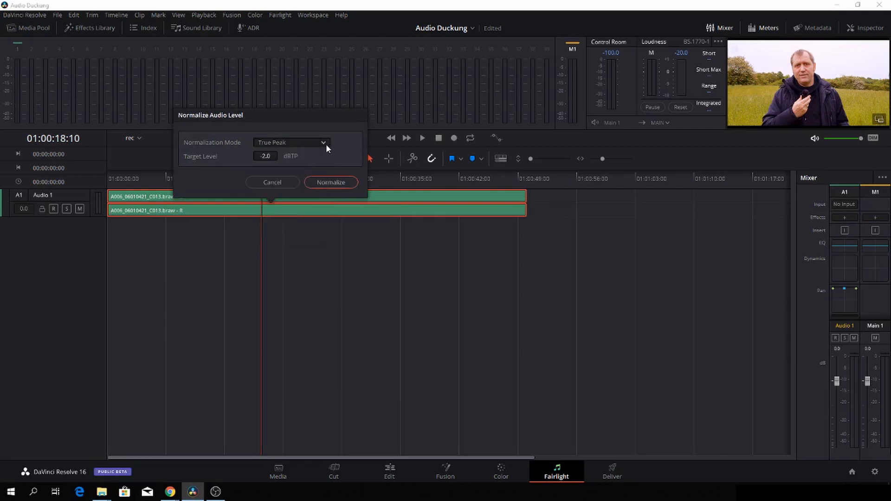
pyautogui.click(291, 142)
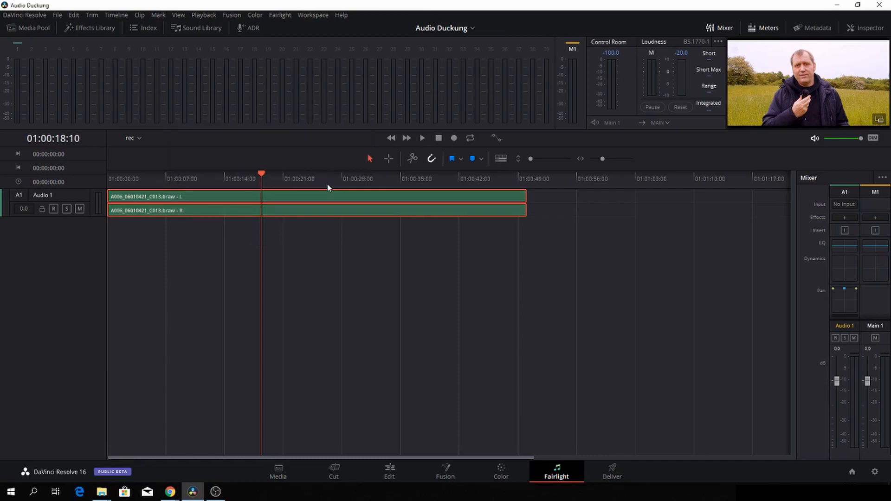
pyautogui.moveTo(335, 229)
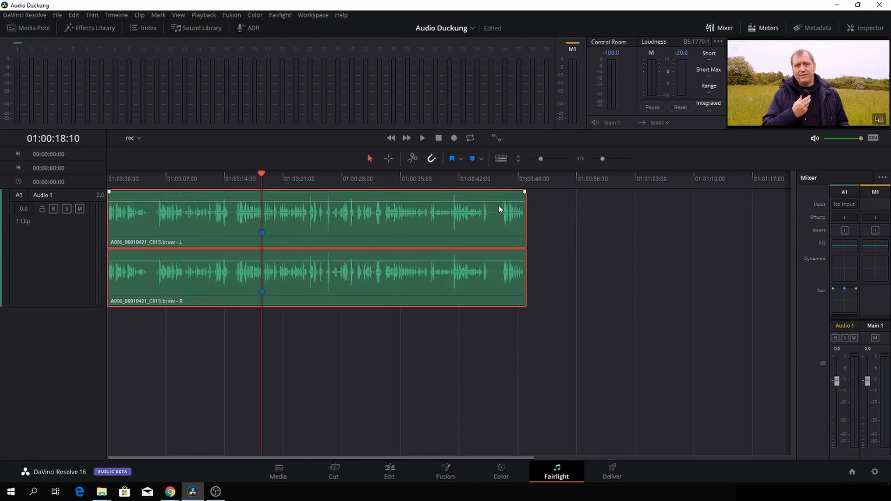
# Step: Play the clip back with the Audio 1 track enlarged to show the normalized waveform
pyautogui.click(423, 138)
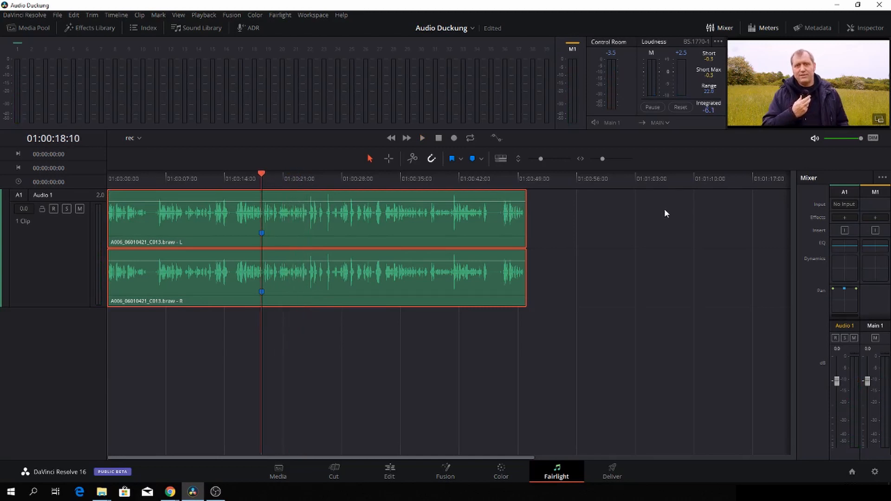
pyautogui.click(844, 244)
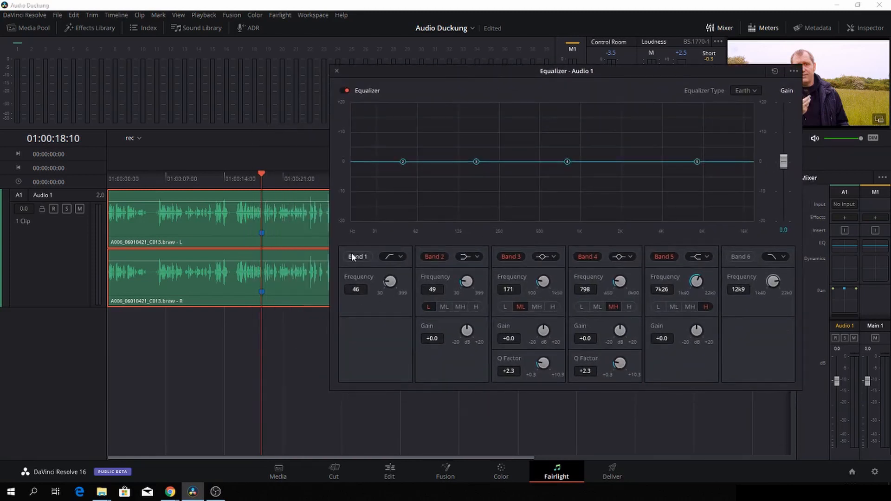
# Step: Enable Band 1 as a high-pass at 105 Hz and bypass the EQ briefly to compare
pyautogui.click(358, 256)
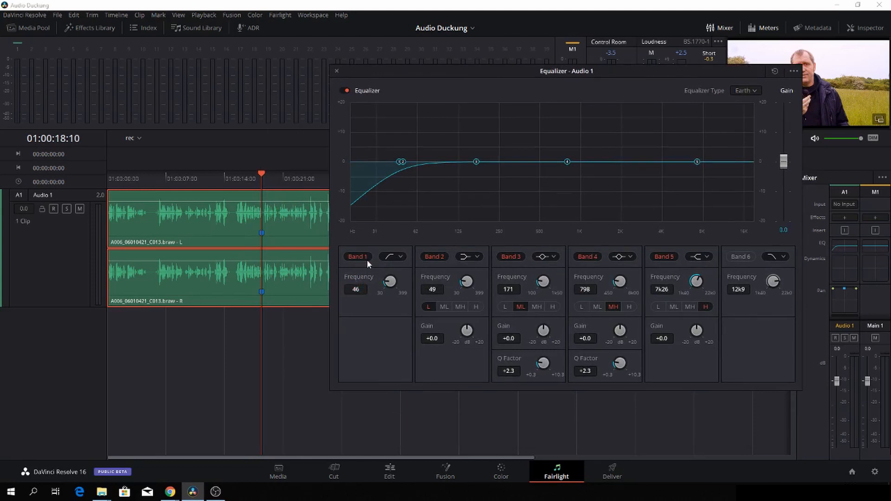
pyautogui.moveTo(415, 285)
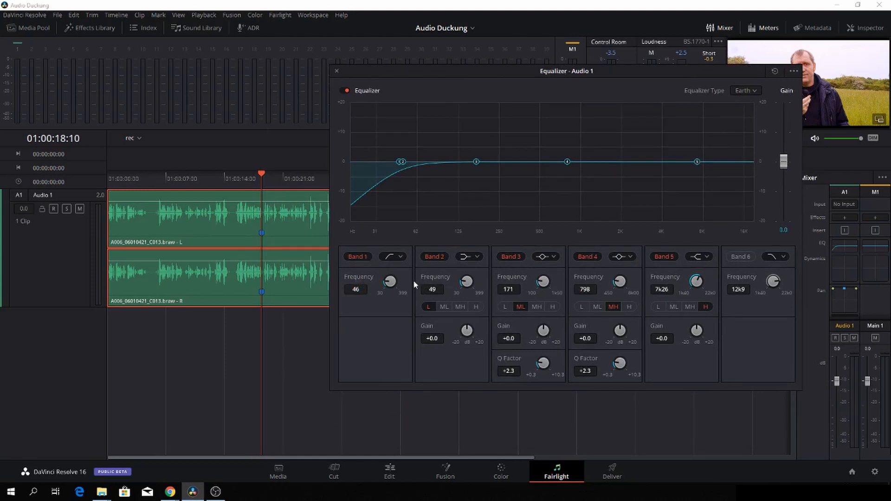
pyautogui.moveTo(389, 281); pyautogui.dragTo(391, 278)
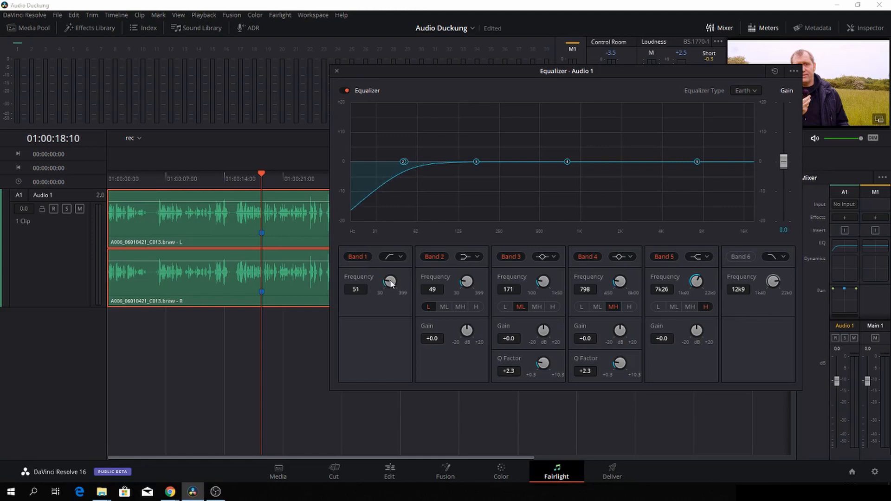
pyautogui.moveTo(390, 282); pyautogui.dragTo(390, 278)
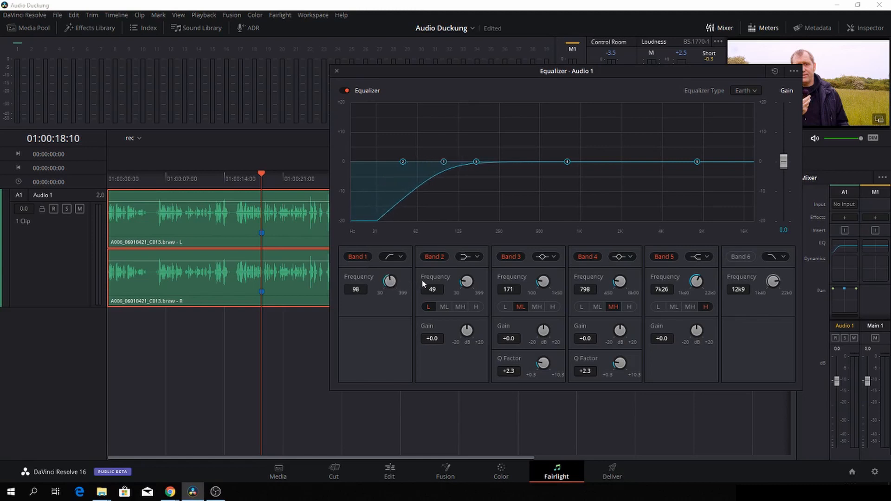
pyautogui.moveTo(389, 282); pyautogui.dragTo(392, 279)
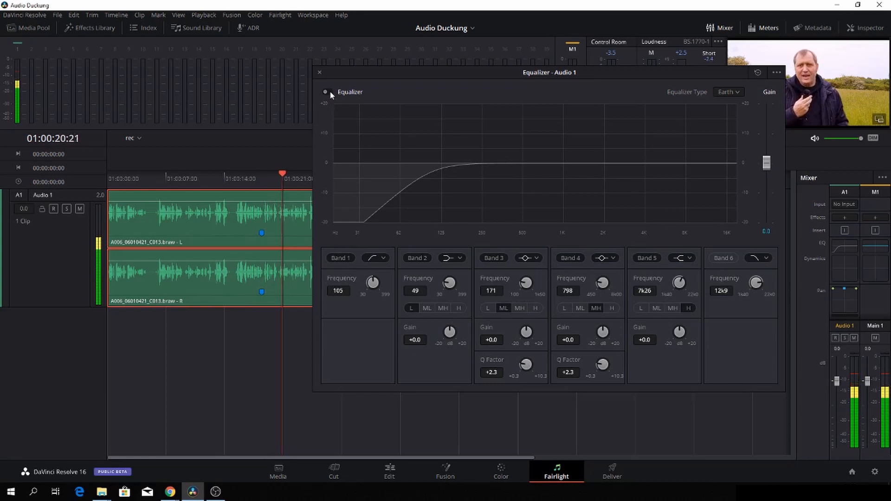
pyautogui.click(326, 92)
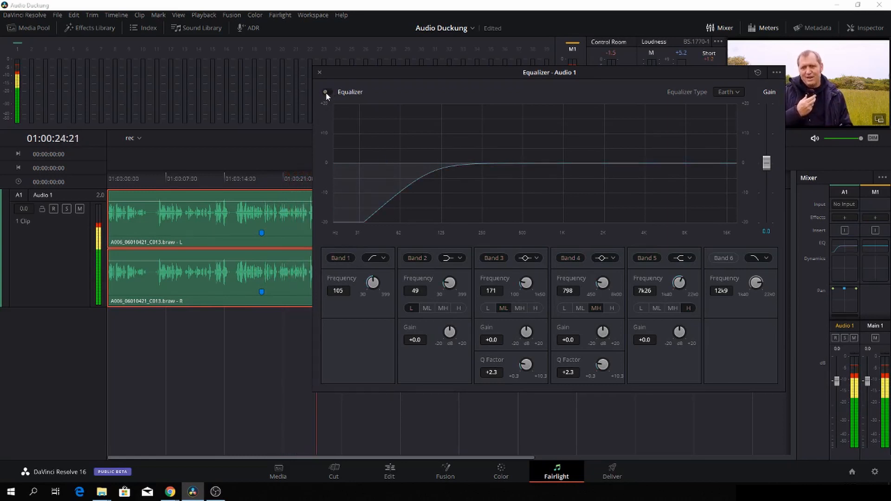
pyautogui.click(326, 92)
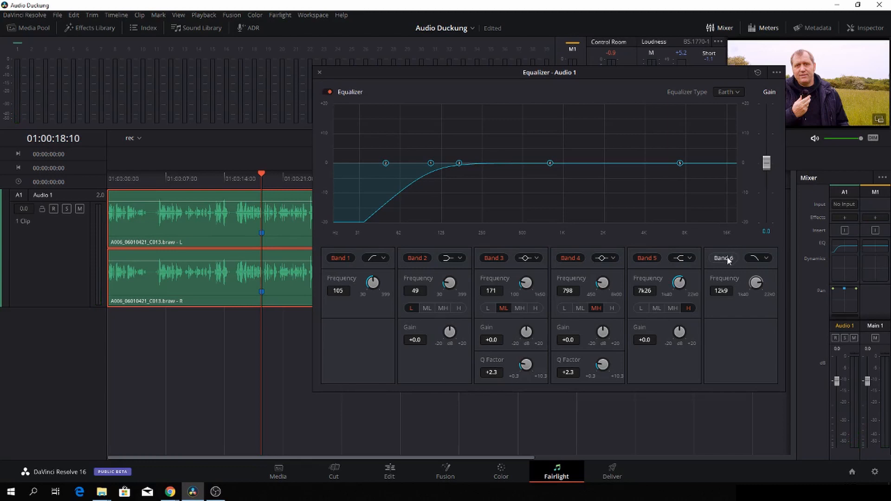
# Step: Enable Band 6 as a low-pass around 14.7 kHz and switch the equalizer on
pyautogui.click(723, 258)
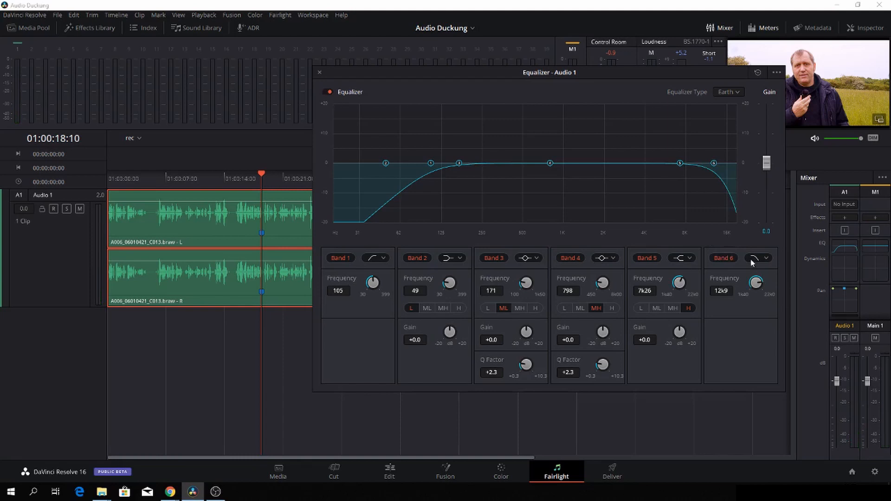
pyautogui.moveTo(756, 282); pyautogui.dragTo(759, 285)
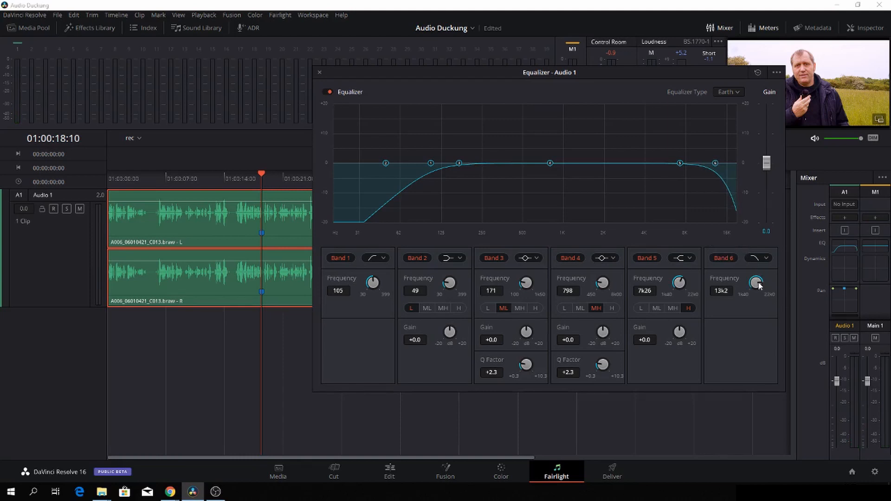
pyautogui.moveTo(755, 283); pyautogui.dragTo(760, 278)
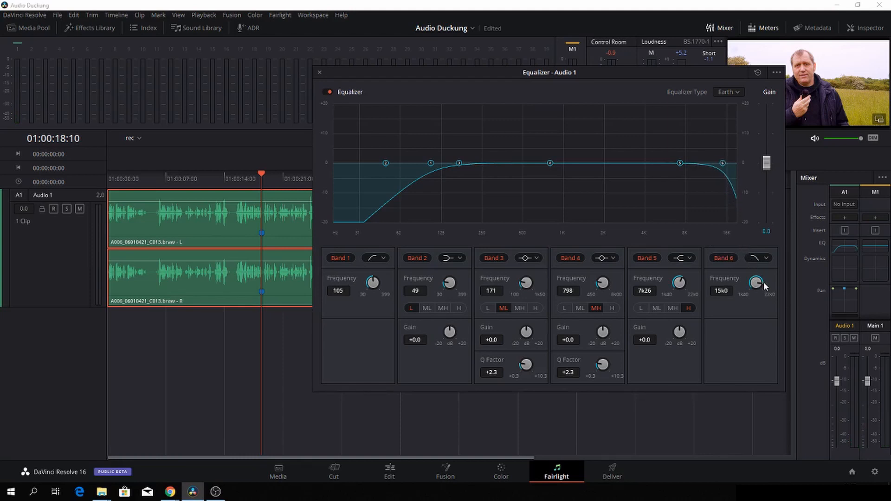
pyautogui.moveTo(756, 283); pyautogui.dragTo(756, 290)
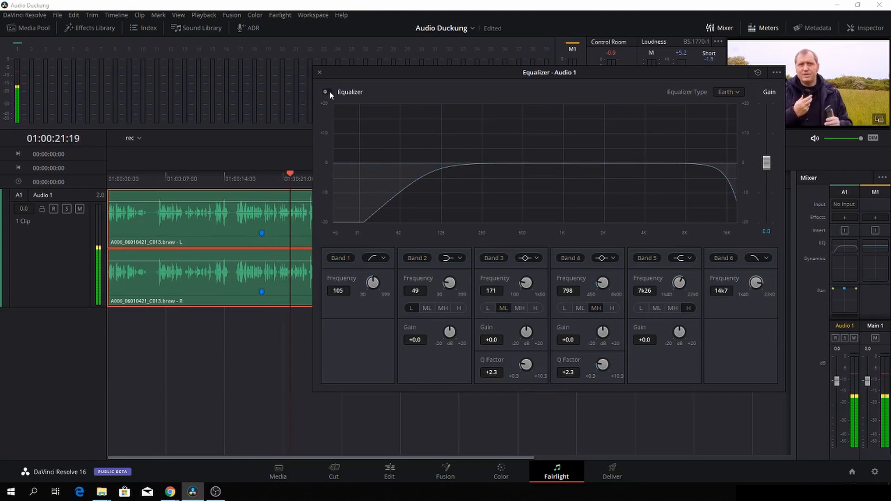
pyautogui.click(326, 92)
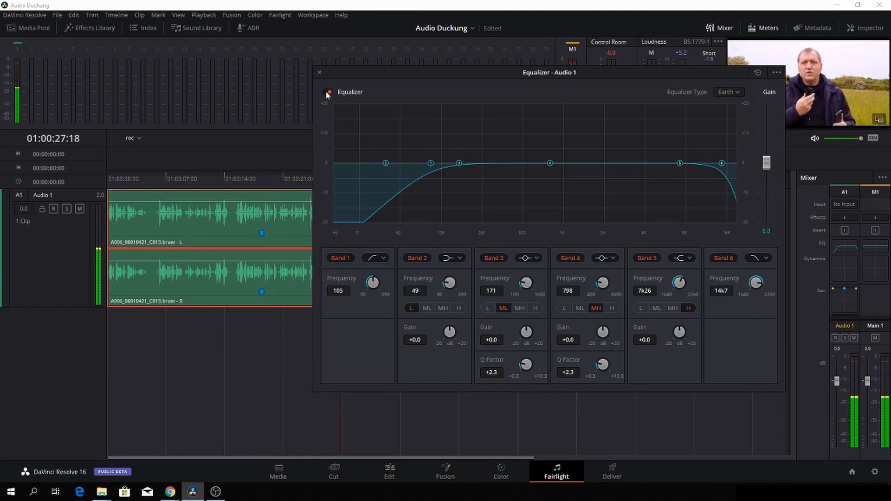
pyautogui.click(262, 174)
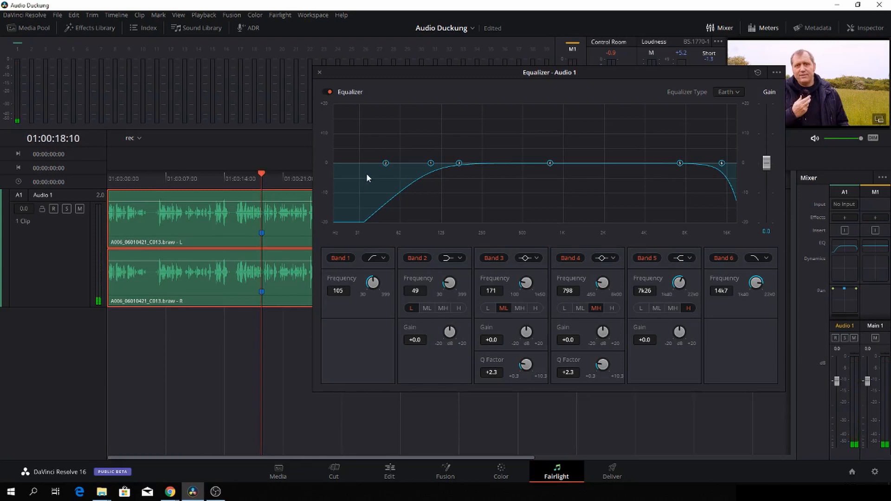
pyautogui.moveTo(635, 252)
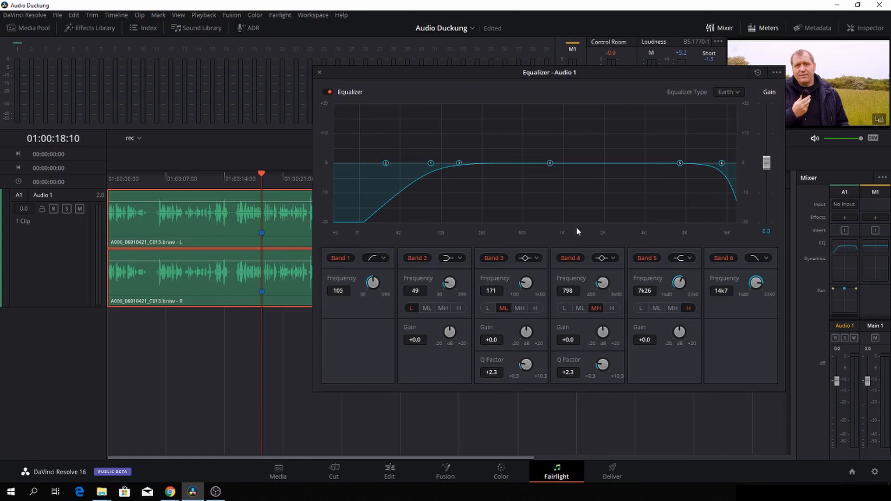
pyautogui.moveTo(582, 143)
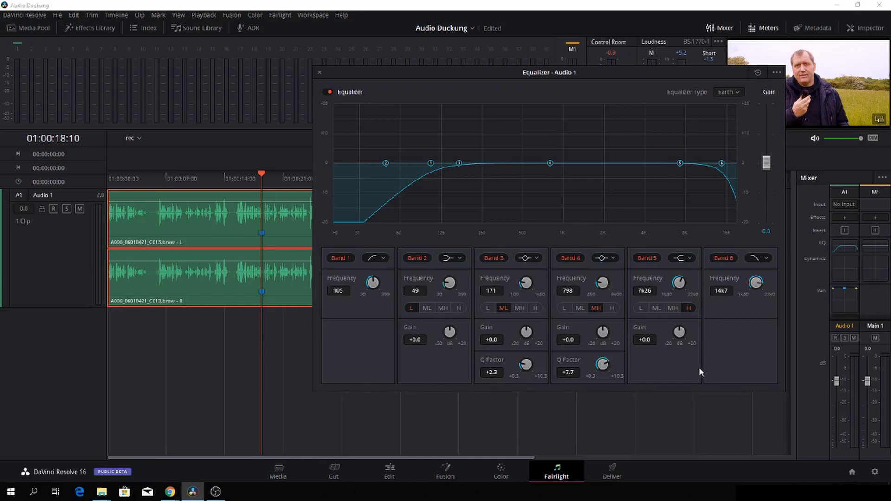
# Step: Narrow Band 4 to Q 10.3, boost it and sweep to settle on the 1k47 Hz resonance
pyautogui.moveTo(603, 364); pyautogui.dragTo(602, 340)
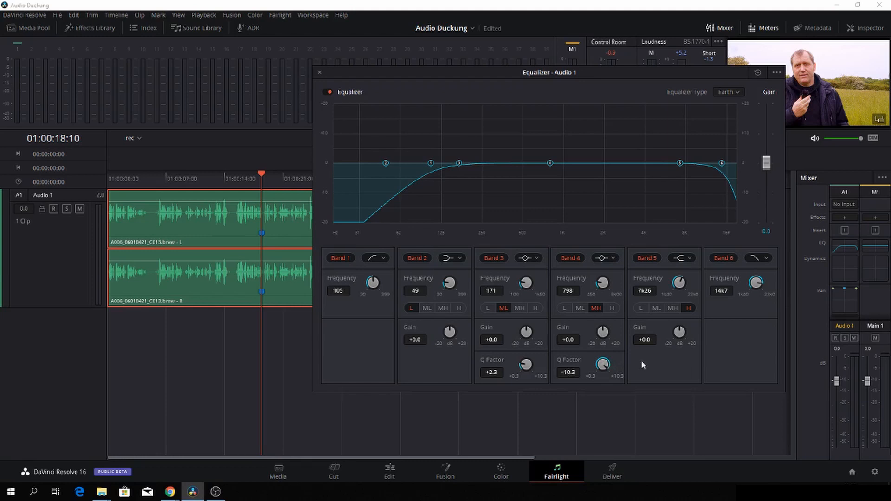
pyautogui.moveTo(551, 165)
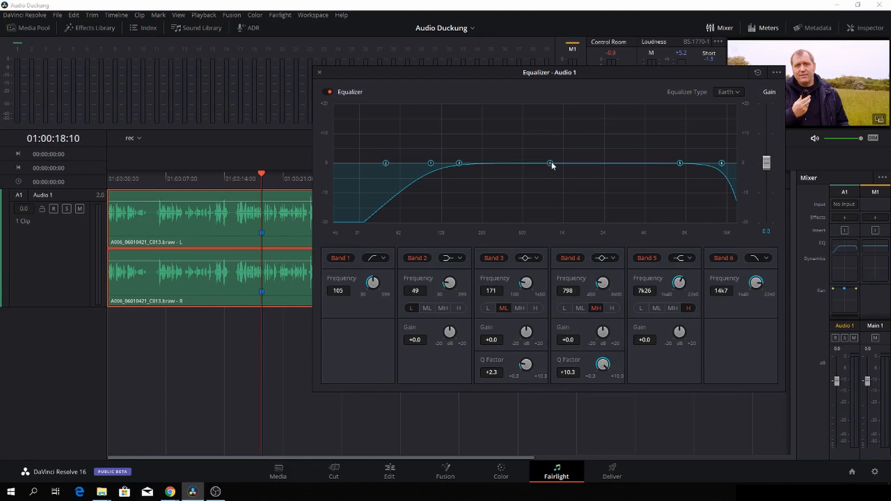
pyautogui.moveTo(548, 164); pyautogui.dragTo(555, 105)
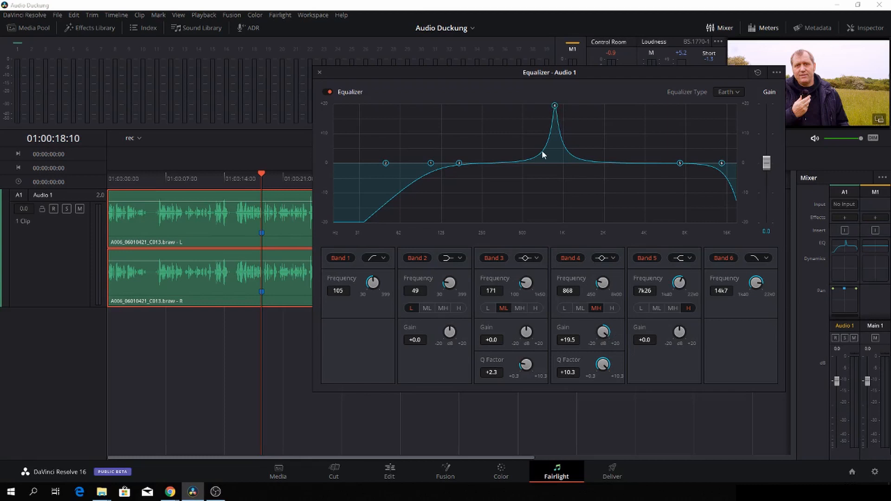
pyautogui.moveTo(555, 120)
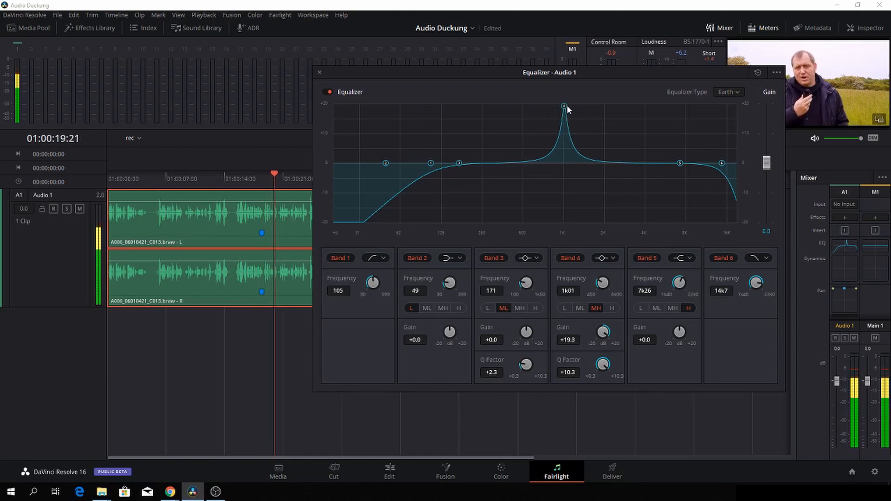
pyautogui.moveTo(565, 106); pyautogui.dragTo(596, 107)
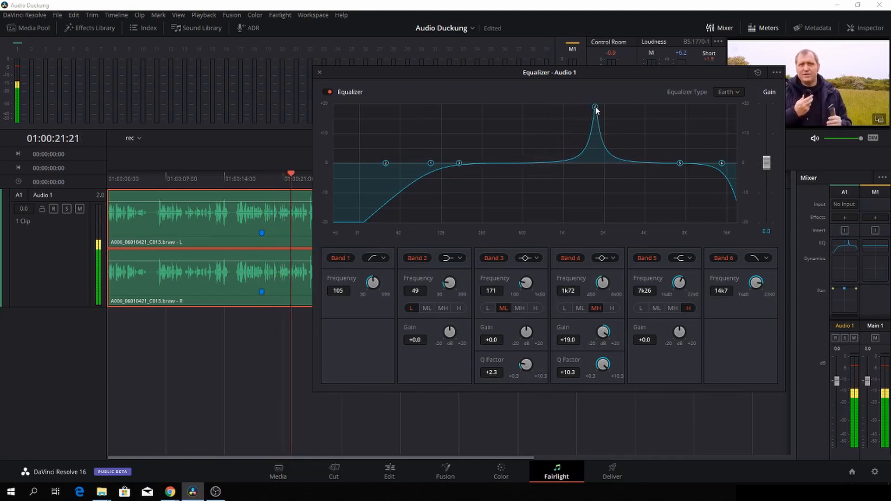
pyautogui.moveTo(596, 108); pyautogui.dragTo(562, 107)
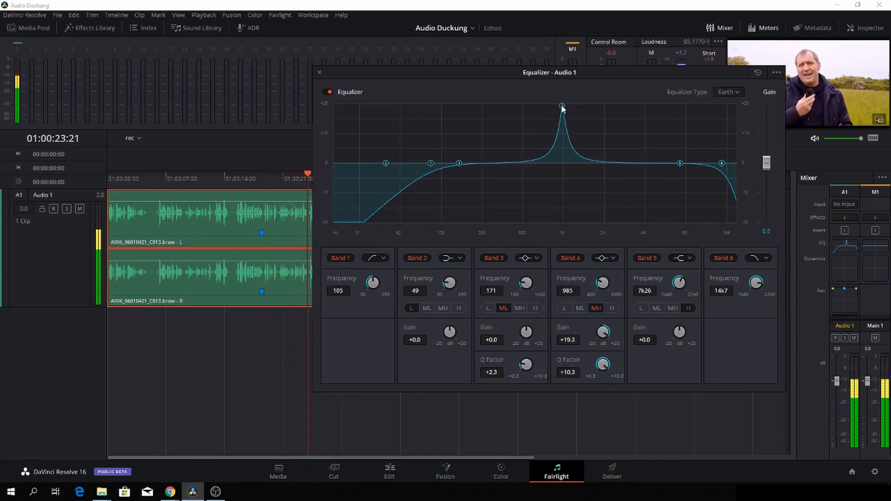
pyautogui.moveTo(563, 108); pyautogui.dragTo(525, 108)
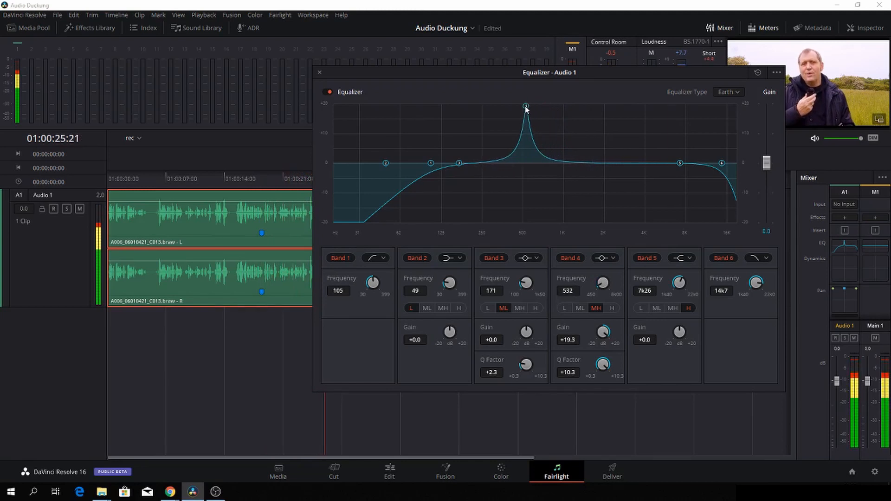
pyautogui.moveTo(526, 107); pyautogui.dragTo(571, 108)
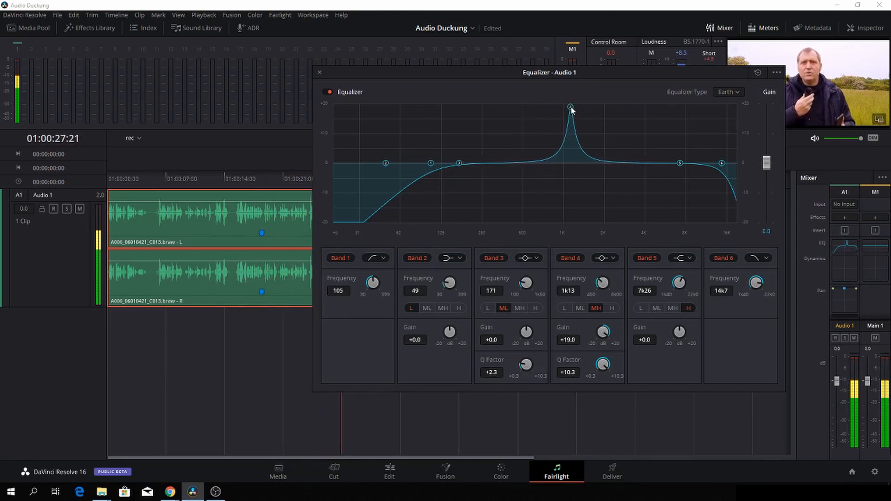
pyautogui.moveTo(571, 108); pyautogui.dragTo(587, 108)
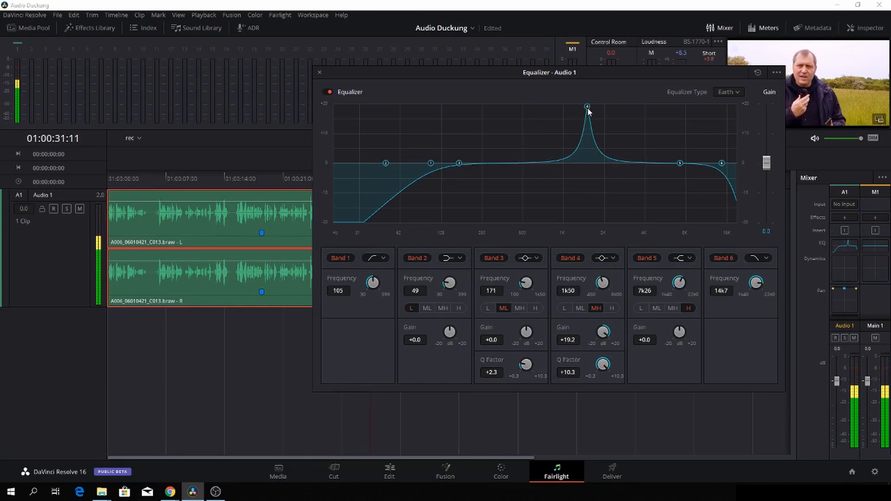
pyautogui.moveTo(586, 106); pyautogui.dragTo(587, 110)
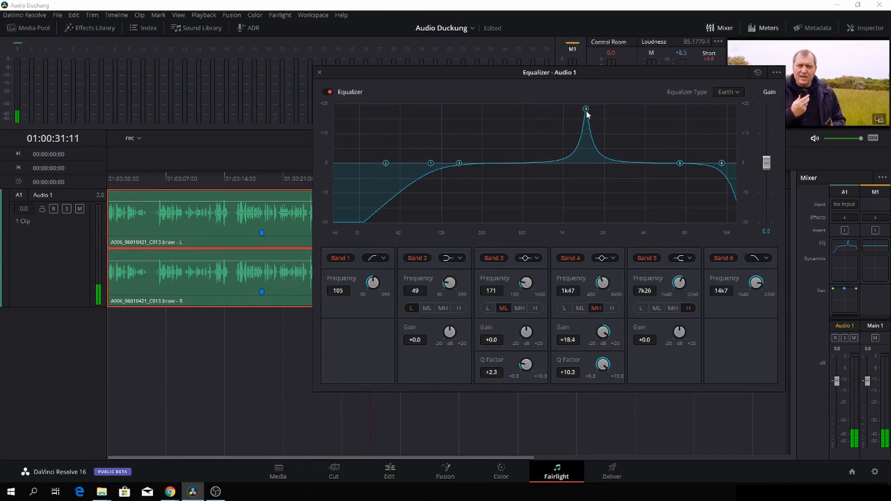
# Step: Pull Band 4 down into a -16.9 dB notch at 1k47 Hz, comparing with bypass
pyautogui.moveTo(585, 109); pyautogui.dragTo(586, 187)
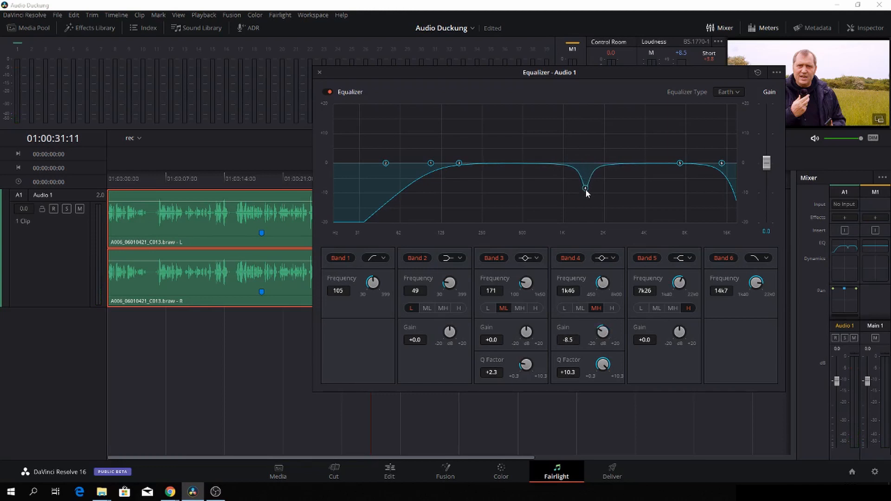
pyautogui.moveTo(586, 188); pyautogui.dragTo(587, 201)
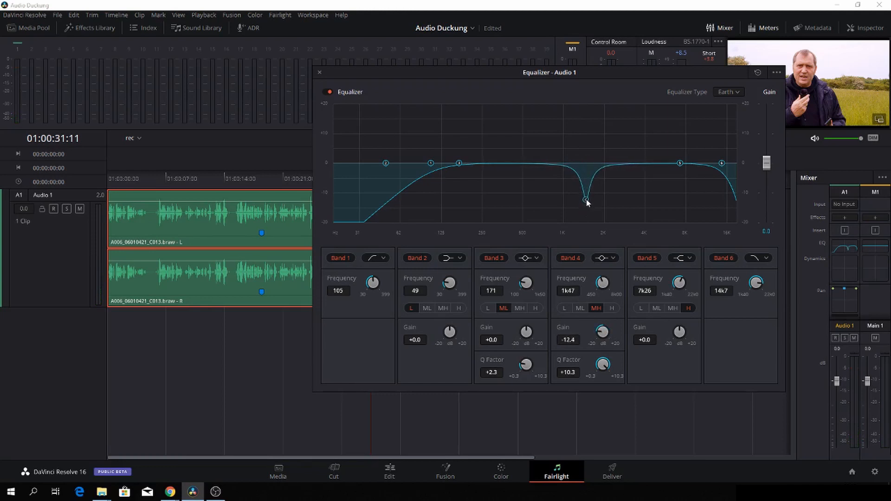
pyautogui.moveTo(587, 202); pyautogui.dragTo(587, 197)
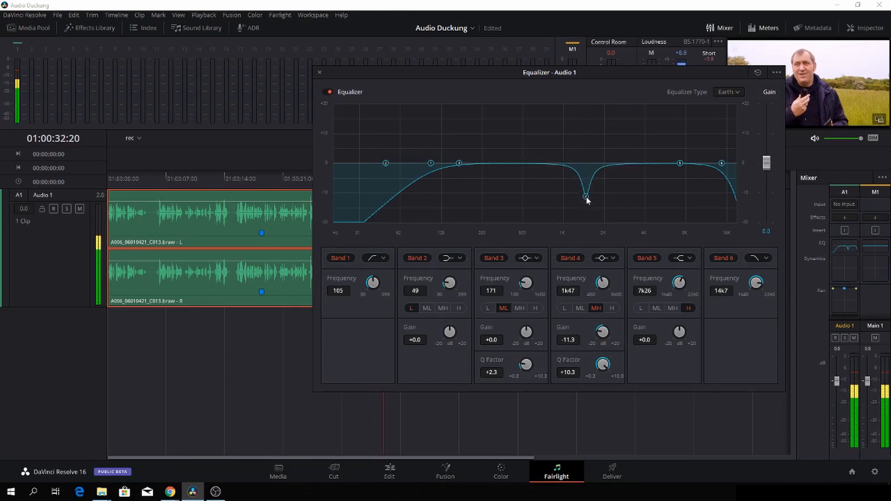
pyautogui.click(327, 92)
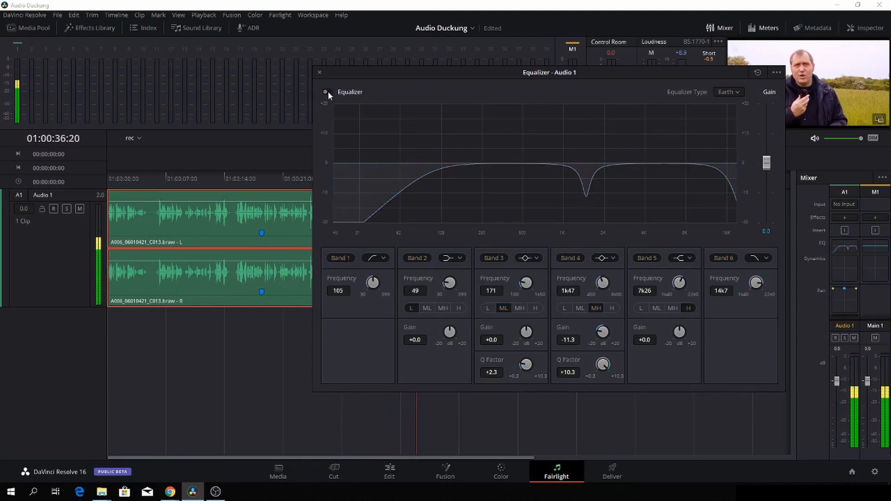
pyautogui.click(328, 92)
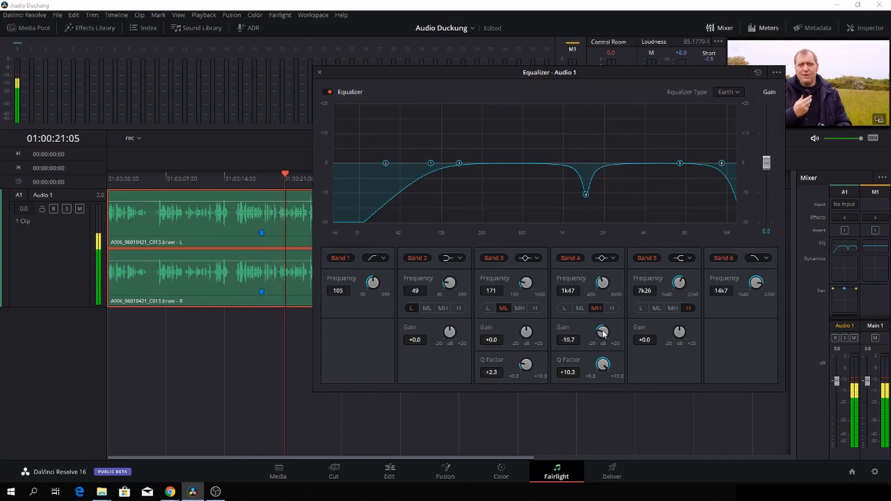
pyautogui.moveTo(603, 331); pyautogui.dragTo(603, 340)
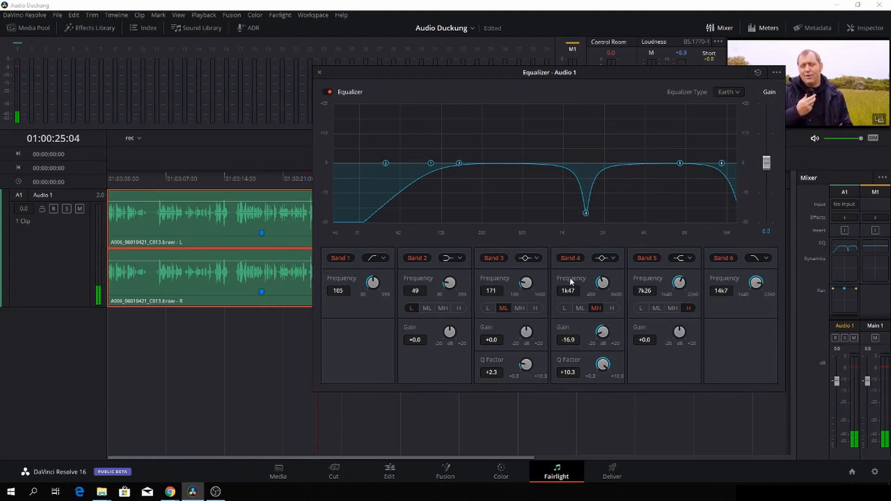
pyautogui.moveTo(518, 363)
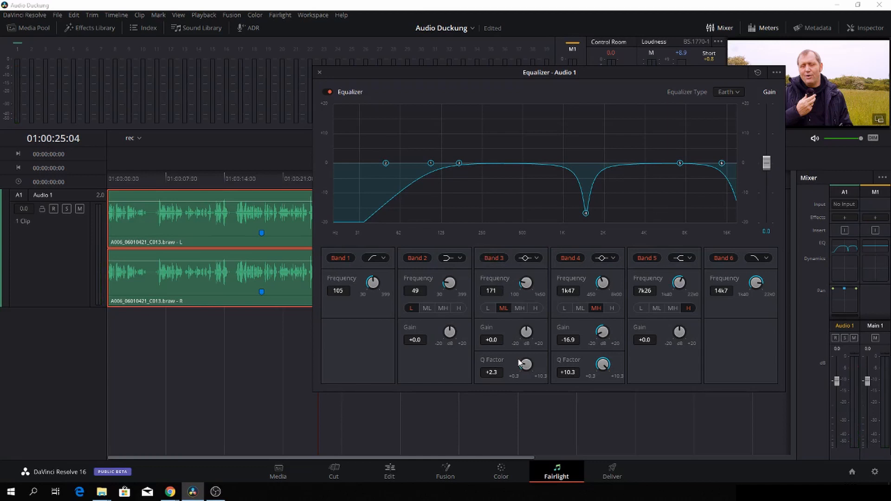
# Step: Narrow and boost Band 3, sweeping it up to around 707 Hz
pyautogui.moveTo(523, 364); pyautogui.dragTo(523, 353)
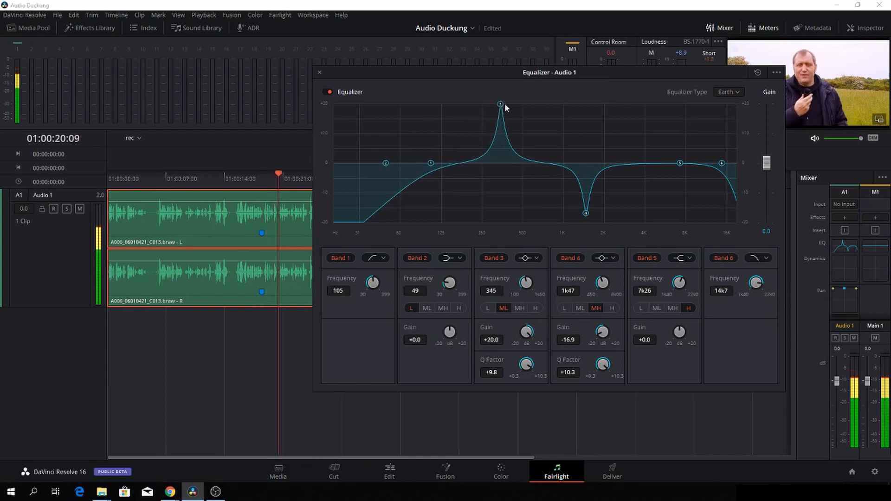
pyautogui.moveTo(500, 104); pyautogui.dragTo(519, 106)
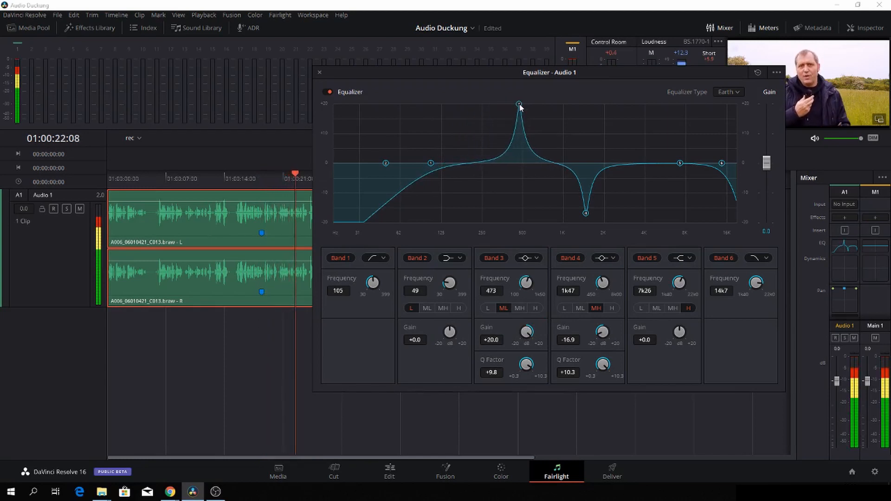
pyautogui.moveTo(518, 105); pyautogui.dragTo(523, 107)
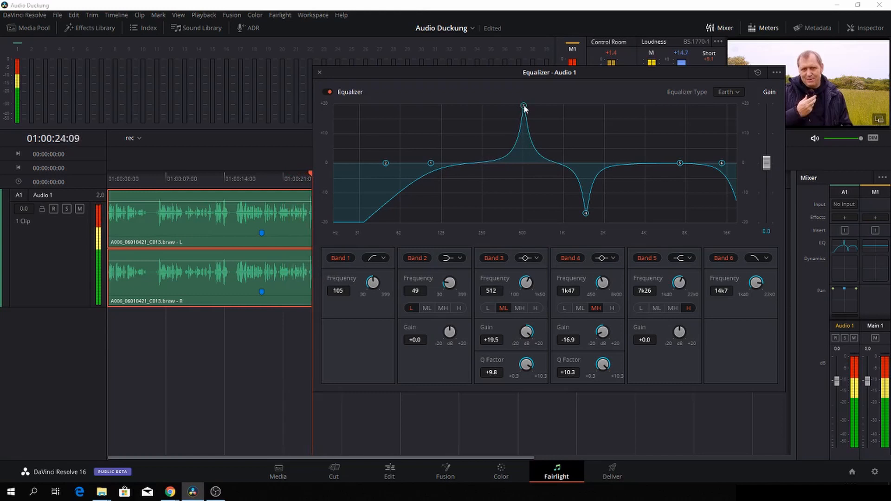
pyautogui.moveTo(522, 106); pyautogui.dragTo(543, 106)
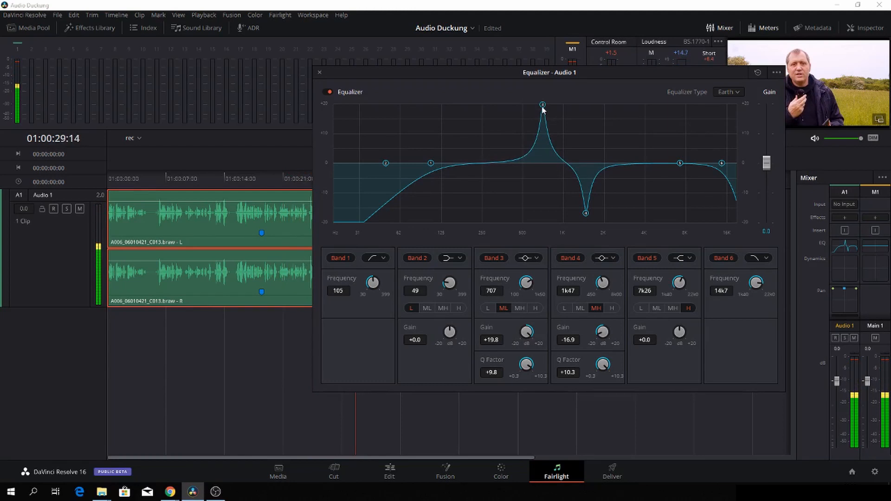
# Step: Drag Band 3 down into a cut of -10.5 dB near 742 Hz
pyautogui.moveTo(541, 105); pyautogui.dragTo(542, 165)
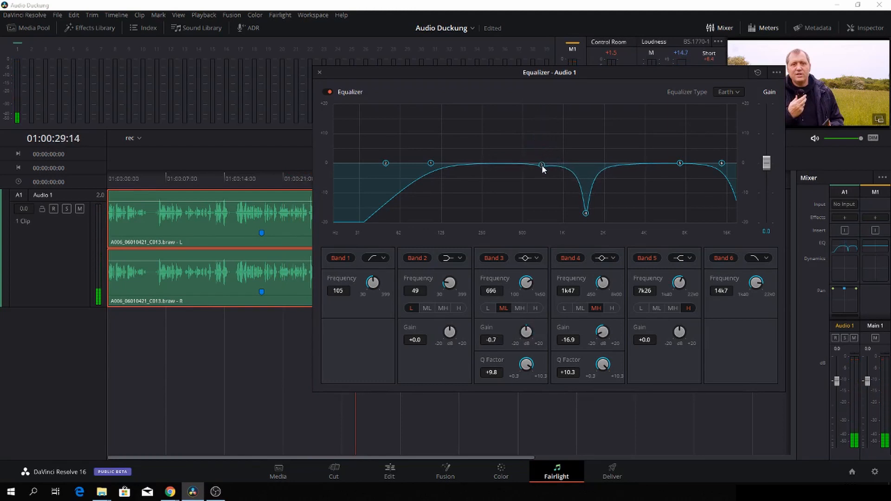
pyautogui.moveTo(541, 165); pyautogui.dragTo(541, 181)
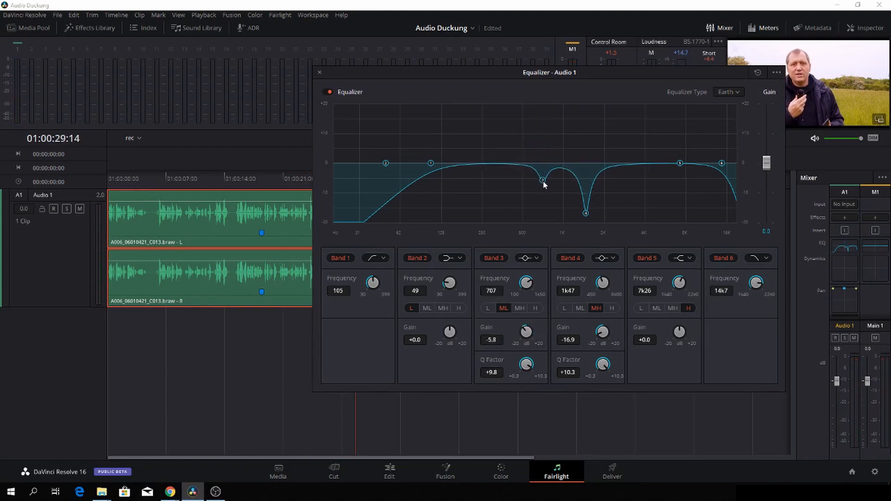
pyautogui.moveTo(543, 182); pyautogui.dragTo(544, 189)
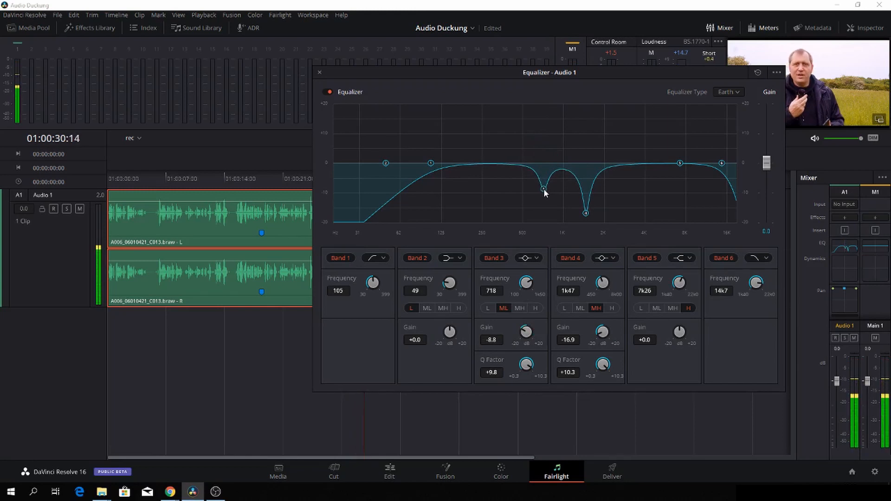
pyautogui.moveTo(544, 188); pyautogui.dragTo(545, 197)
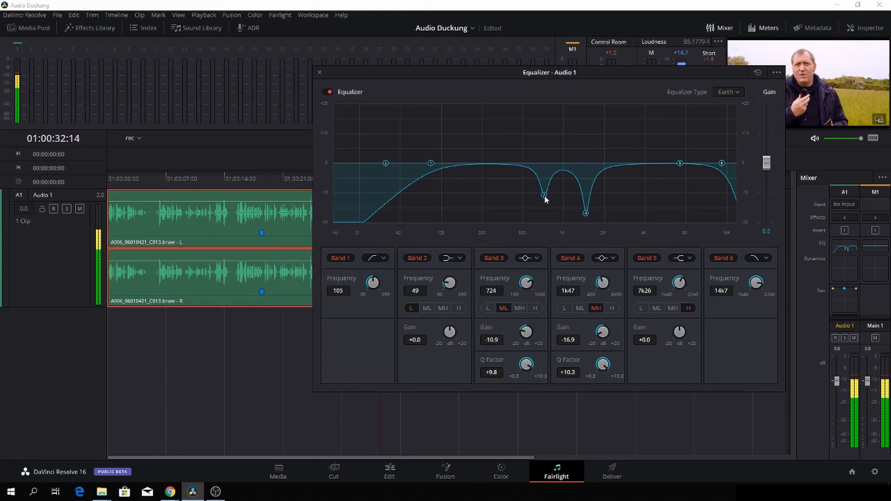
pyautogui.moveTo(544, 194); pyautogui.dragTo(544, 198)
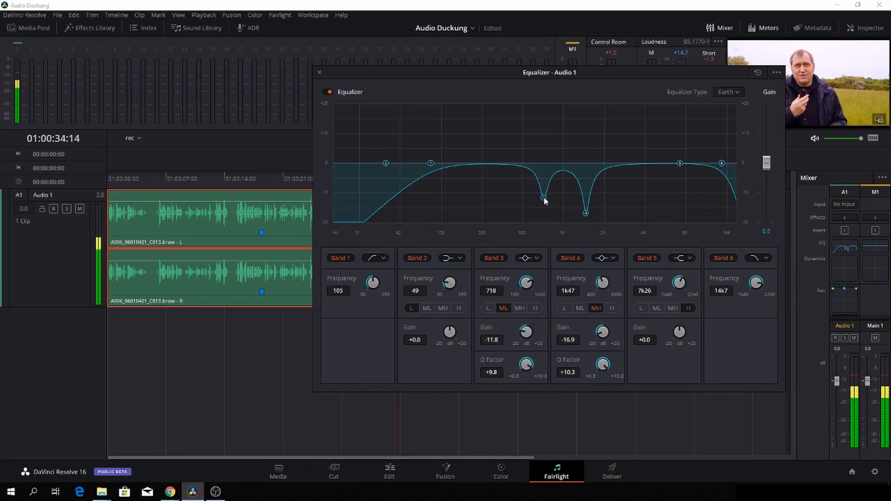
pyautogui.moveTo(544, 200); pyautogui.dragTo(546, 193)
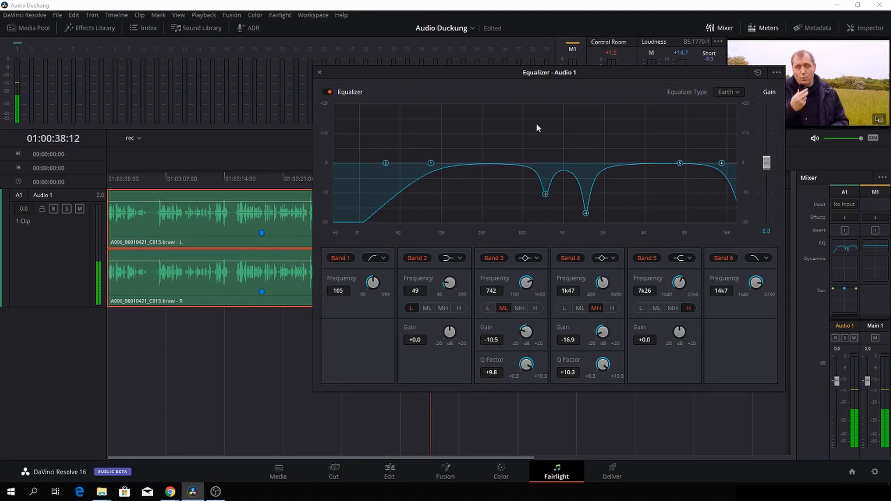
pyautogui.moveTo(662, 196)
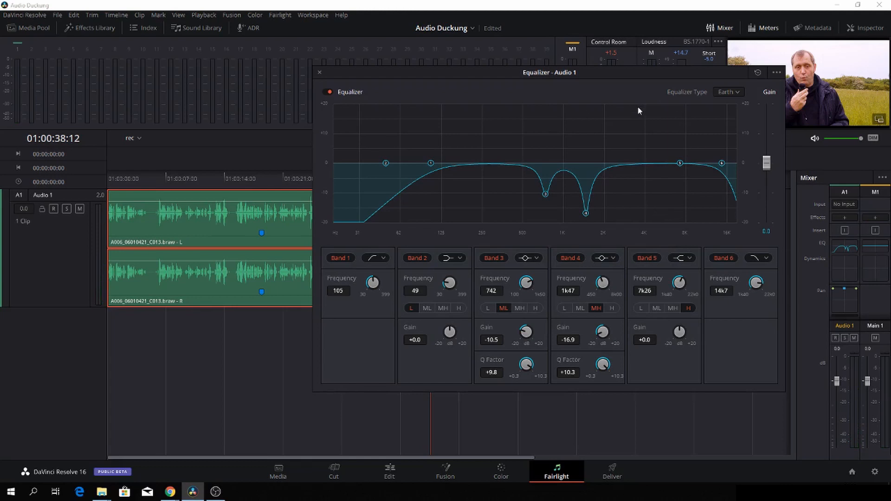
pyautogui.moveTo(686, 264)
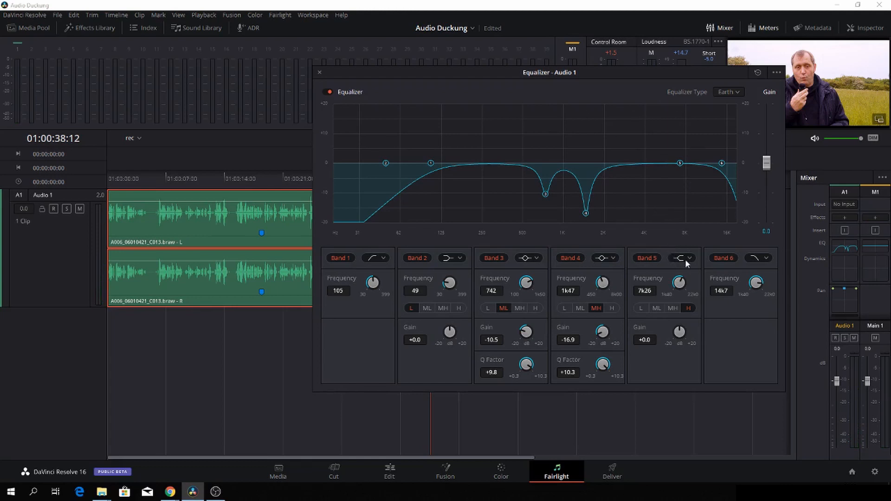
# Step: Make Band 5 a bell at Q 10.3, boost it and sweep to about 3.9 kHz
pyautogui.click(685, 258)
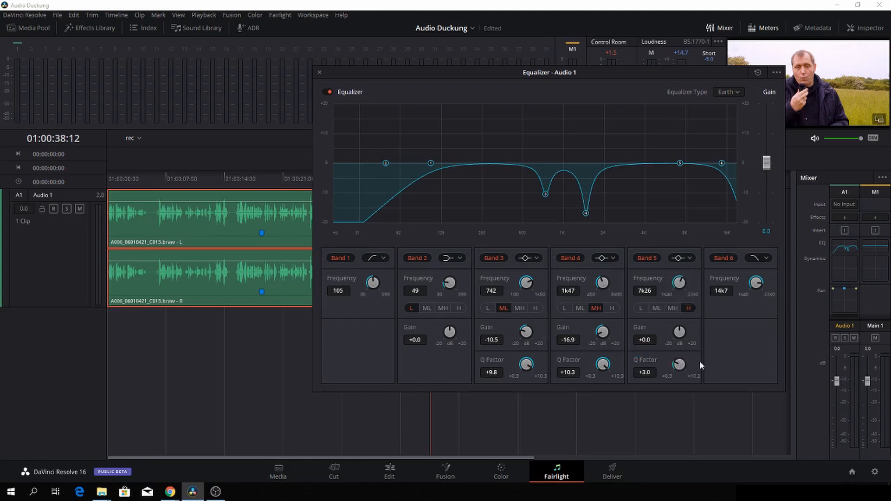
pyautogui.moveTo(679, 364); pyautogui.dragTo(679, 332)
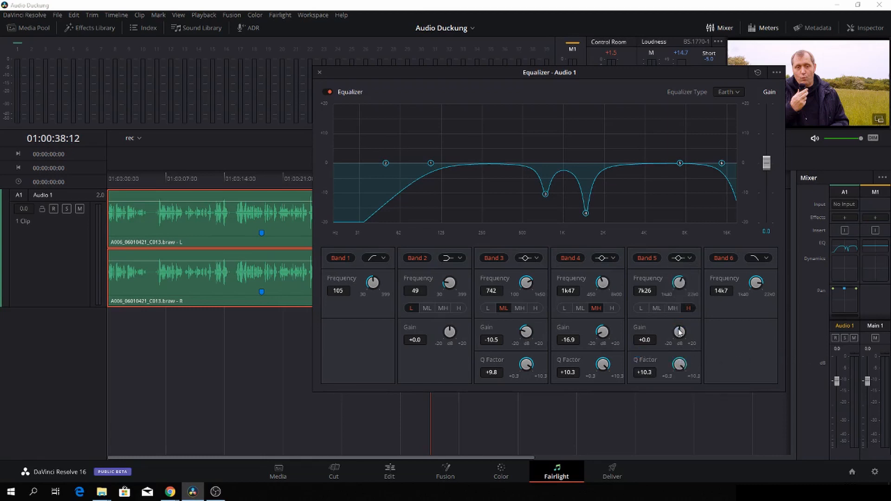
pyautogui.moveTo(679, 333); pyautogui.dragTo(680, 318)
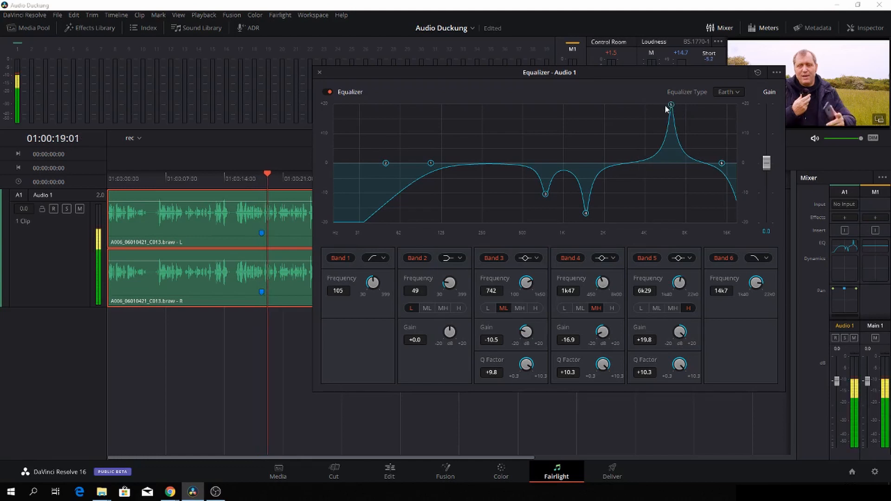
pyautogui.moveTo(671, 105); pyautogui.dragTo(647, 105)
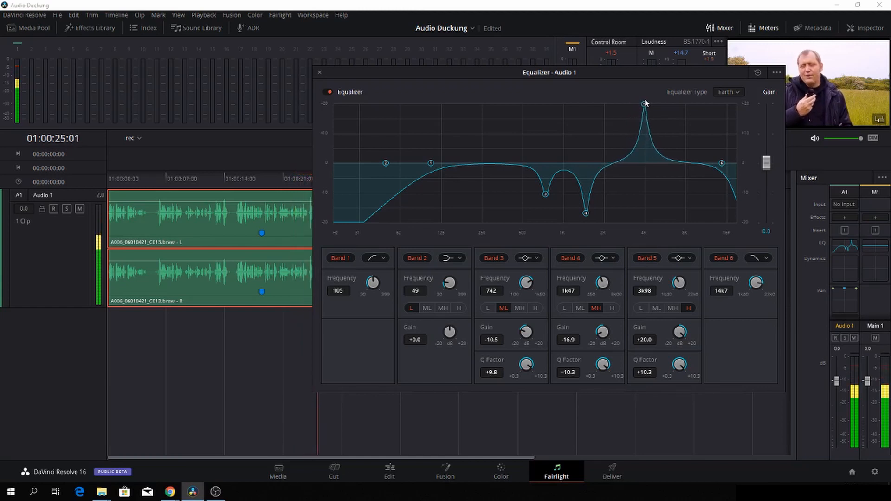
pyautogui.moveTo(645, 103); pyautogui.dragTo(635, 103)
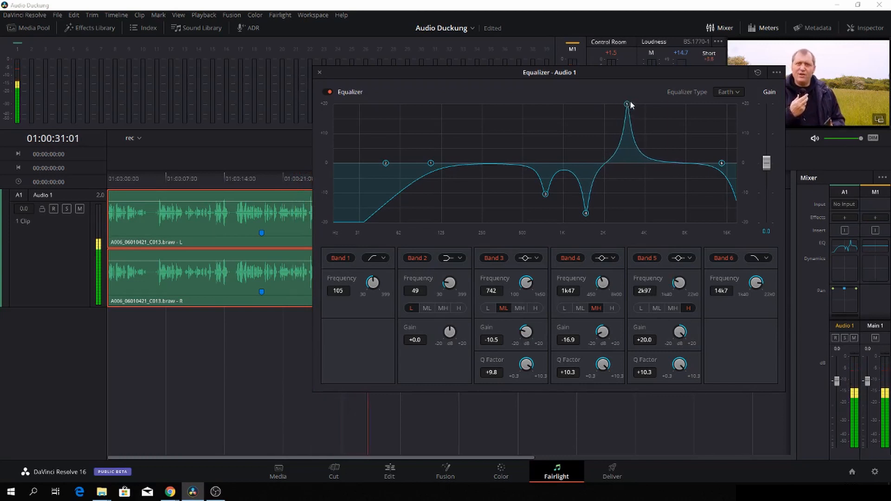
pyautogui.moveTo(626, 105); pyautogui.dragTo(642, 105)
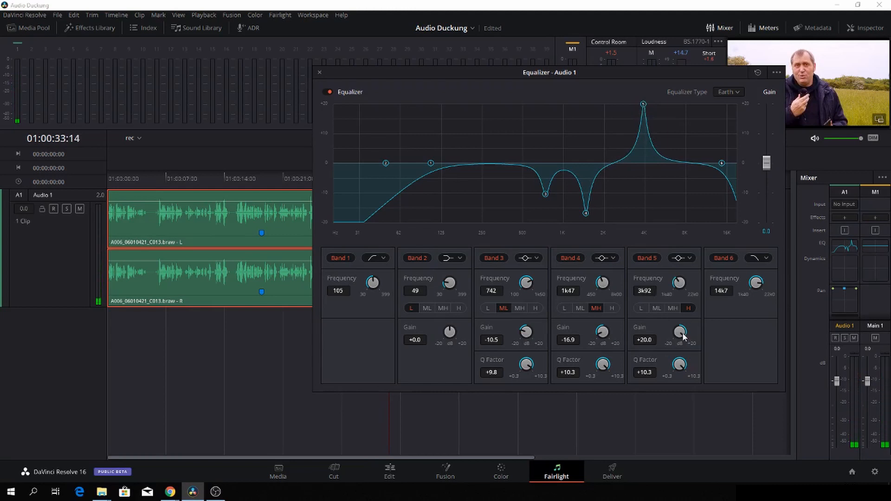
# Step: Turn the Band 5 boost into a cut of about -12.1 dB at 3k98 Hz
pyautogui.moveTo(681, 332); pyautogui.dragTo(680, 341)
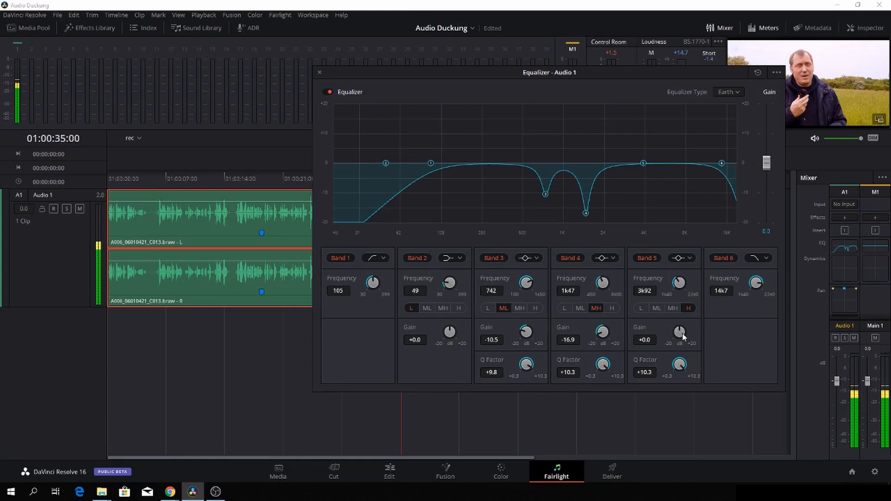
pyautogui.moveTo(680, 332); pyautogui.dragTo(681, 343)
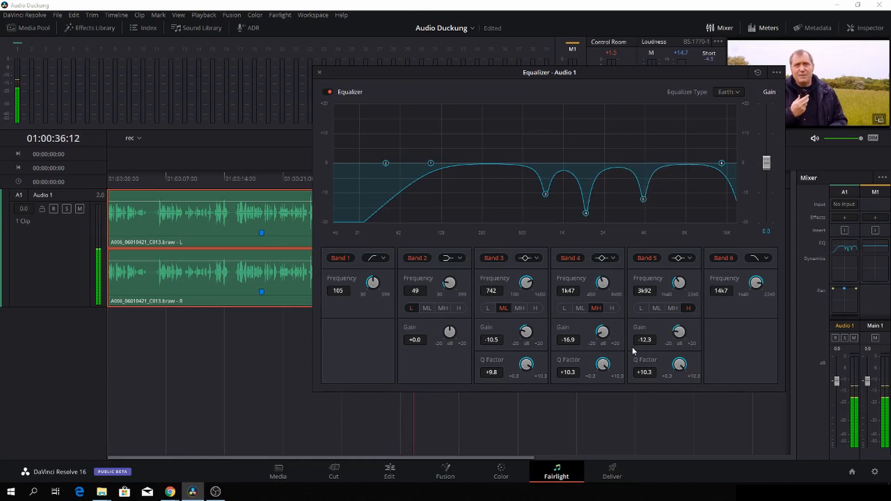
pyautogui.moveTo(678, 332); pyautogui.dragTo(678, 338)
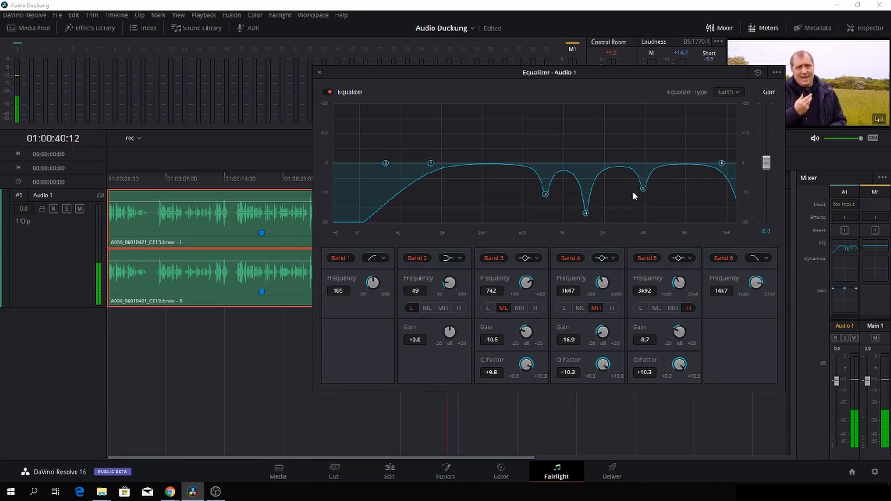
pyautogui.moveTo(644, 190); pyautogui.dragTo(645, 203)
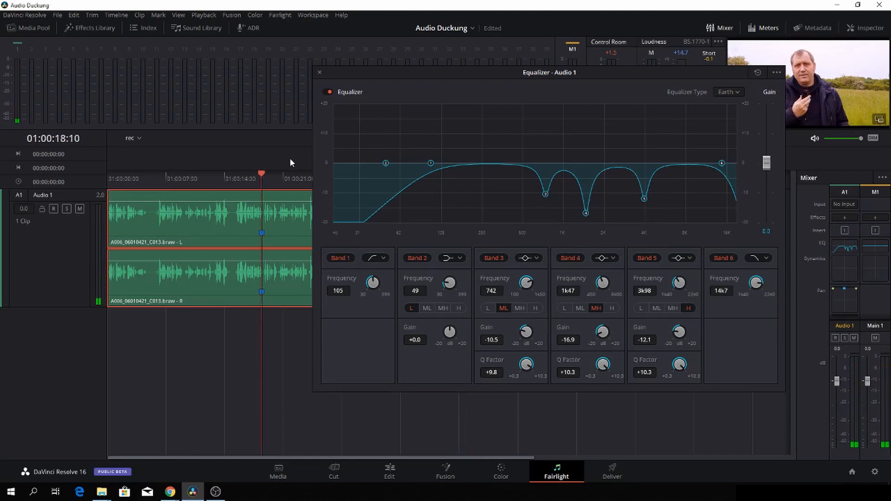
pyautogui.click(327, 92)
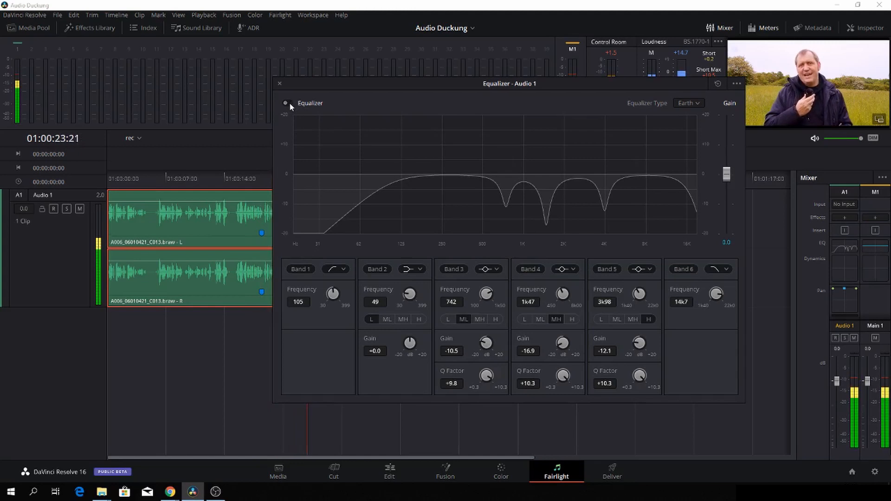
pyautogui.click(286, 103)
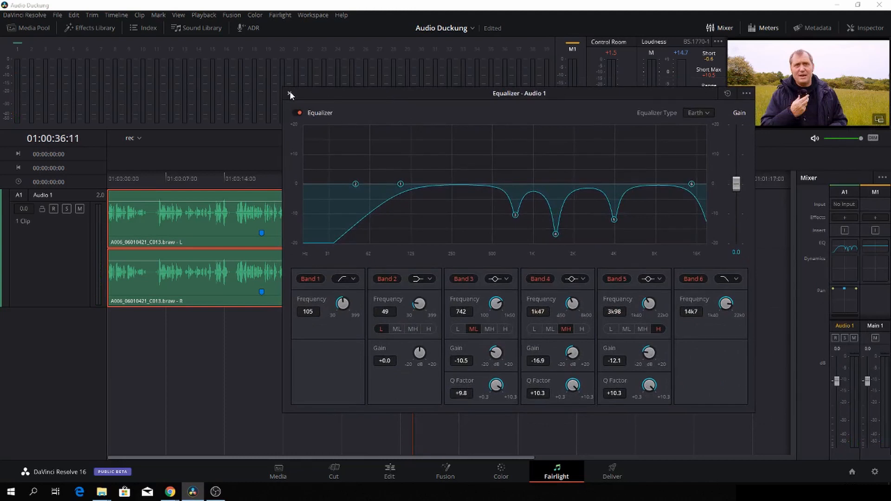
pyautogui.click(289, 93)
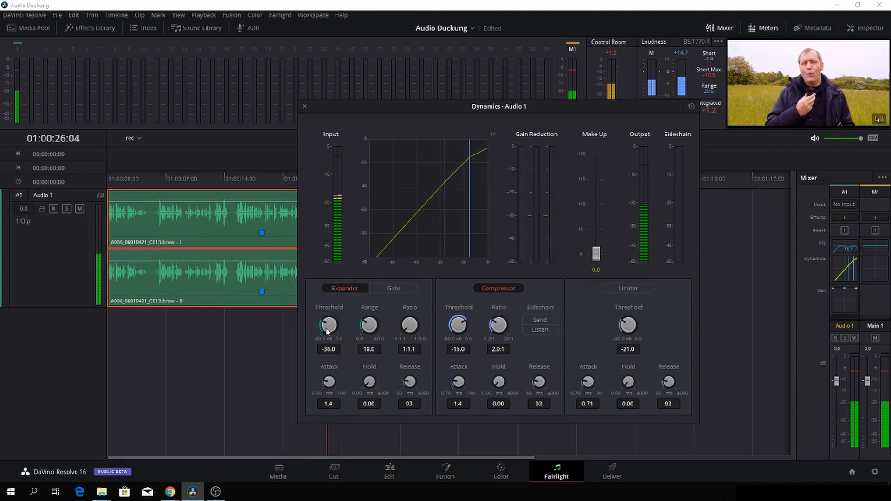
# Step: Lower the Audio 1 expander threshold to about -38.5 dB
pyautogui.moveTo(328, 325); pyautogui.dragTo(327, 332)
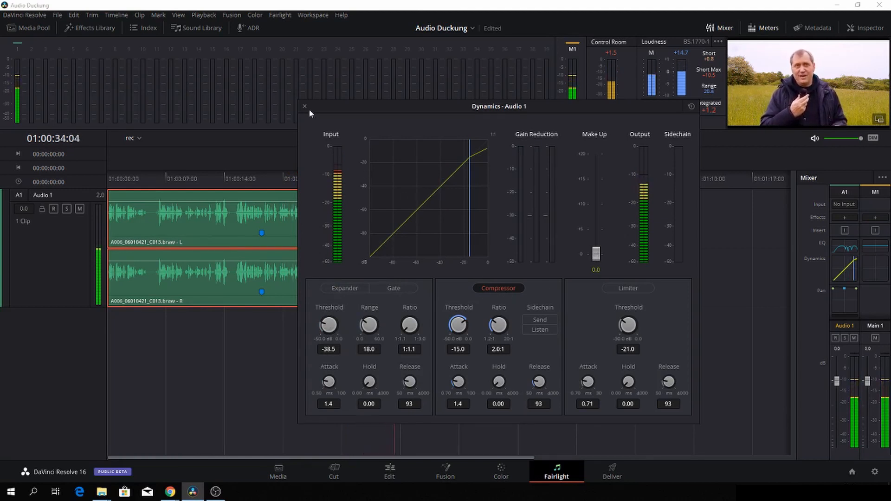
# Step: Close the Dynamics window, play back, and pull the Audio 1 fader to -4.2 dB
pyautogui.click(305, 106)
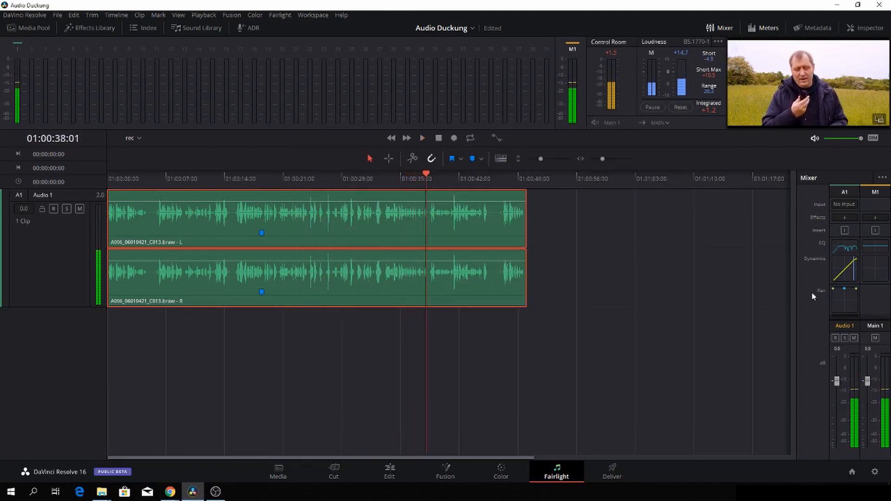
pyautogui.click(421, 138)
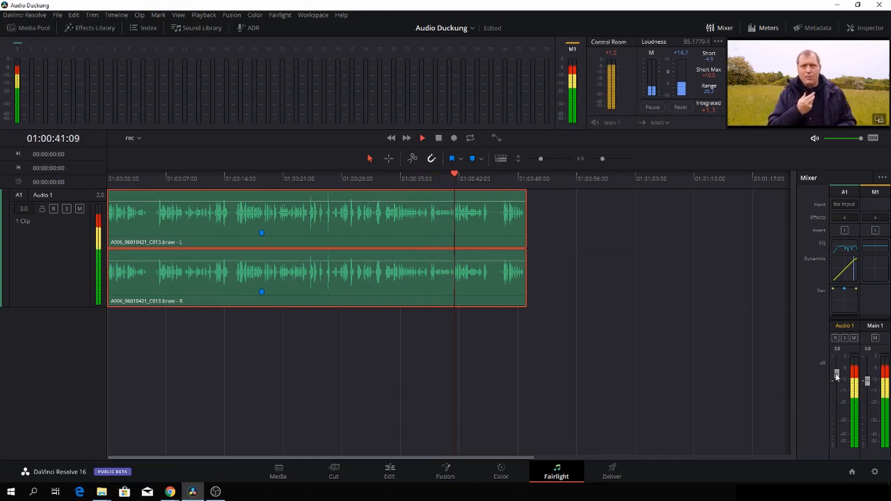
pyautogui.moveTo(836, 375); pyautogui.dragTo(837, 396)
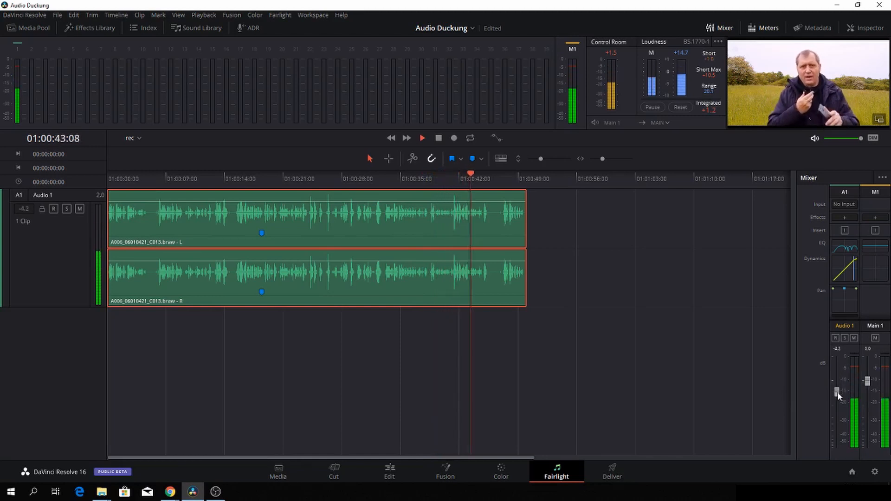